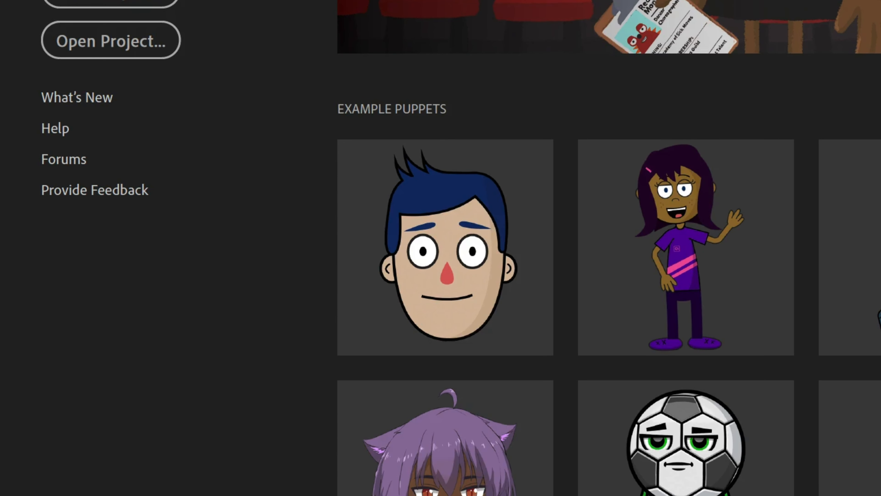
mouse_move(444, 247)
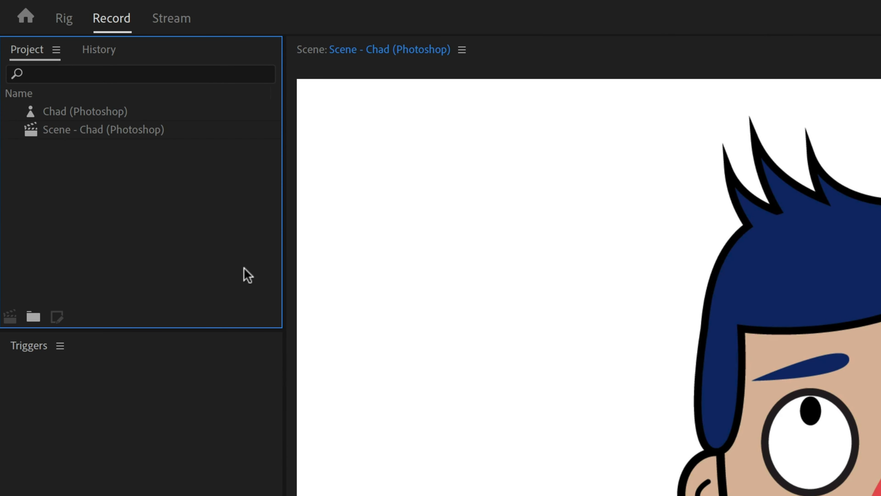
click(85, 110)
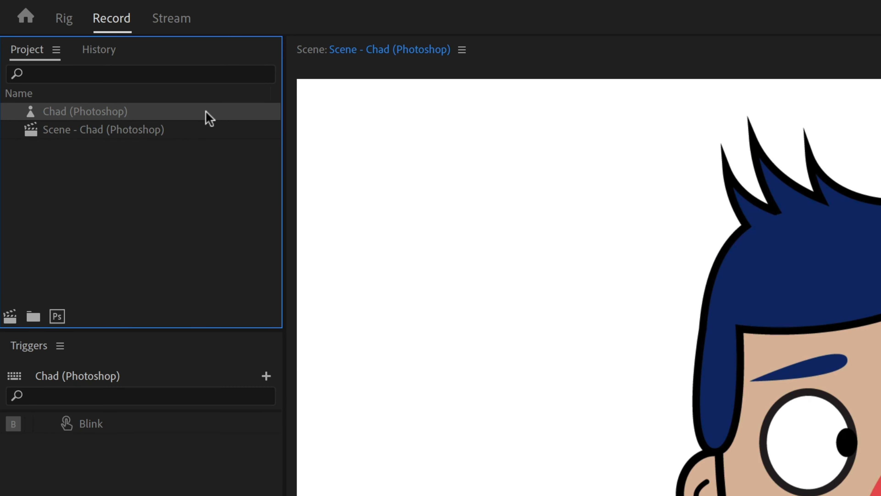
click(102, 130)
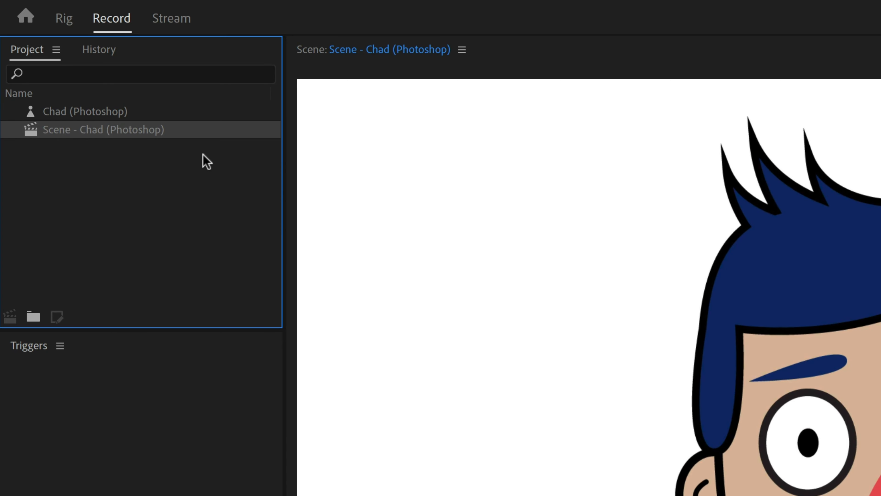
click(85, 110)
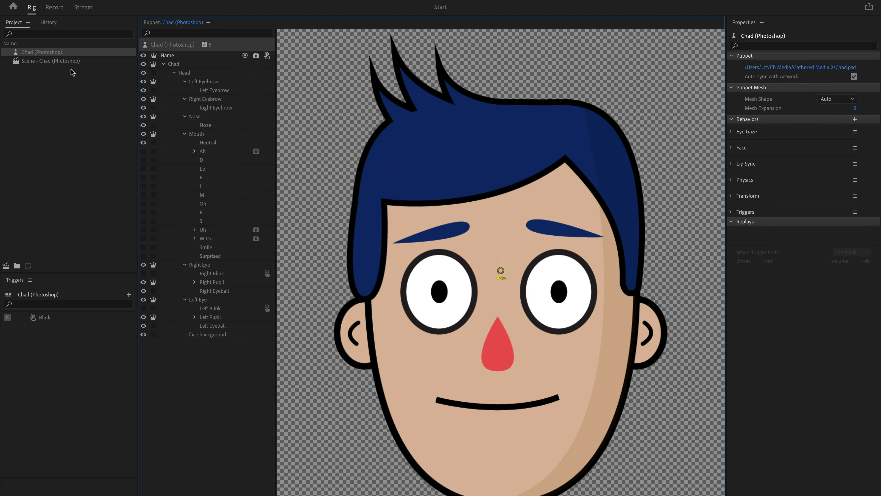
click(53, 60)
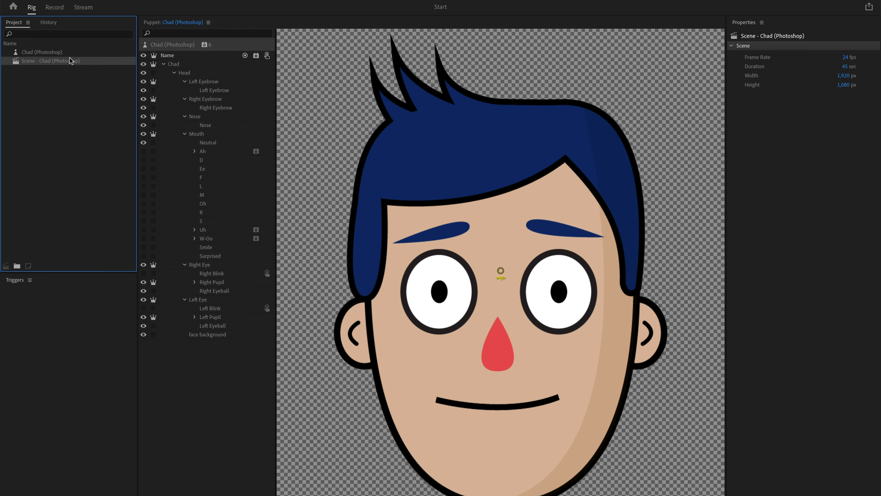
click(55, 7)
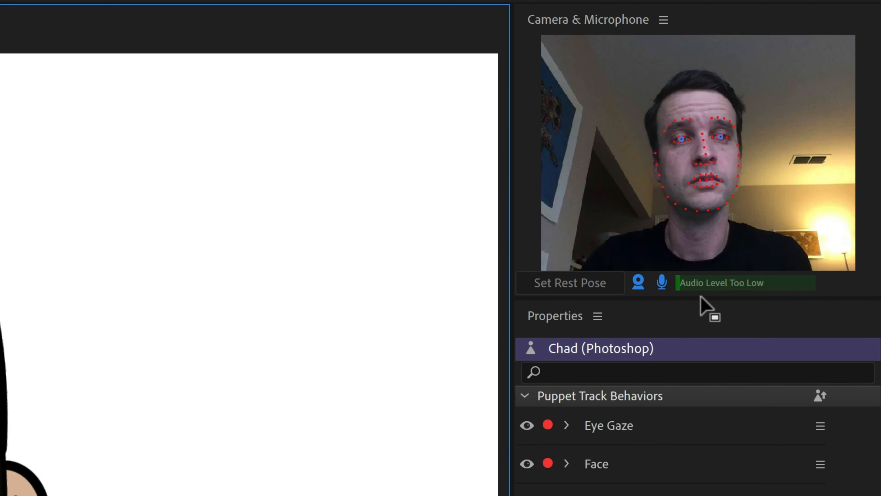
click(663, 20)
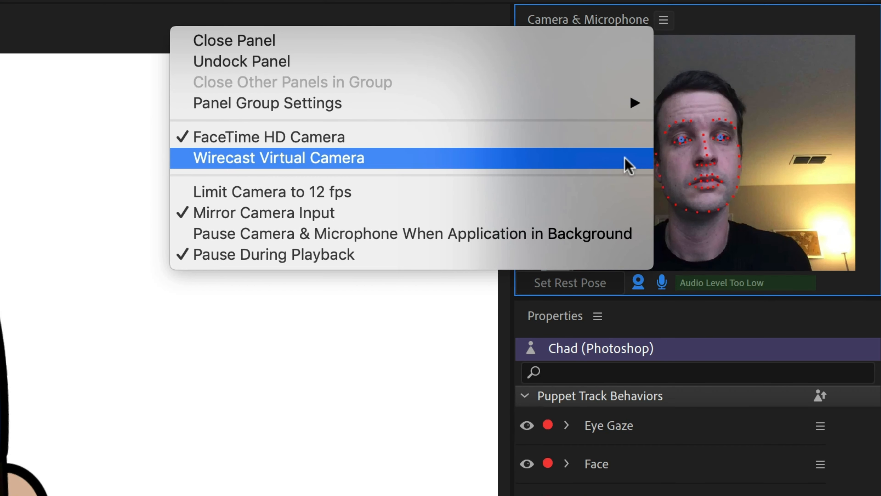
click(277, 158)
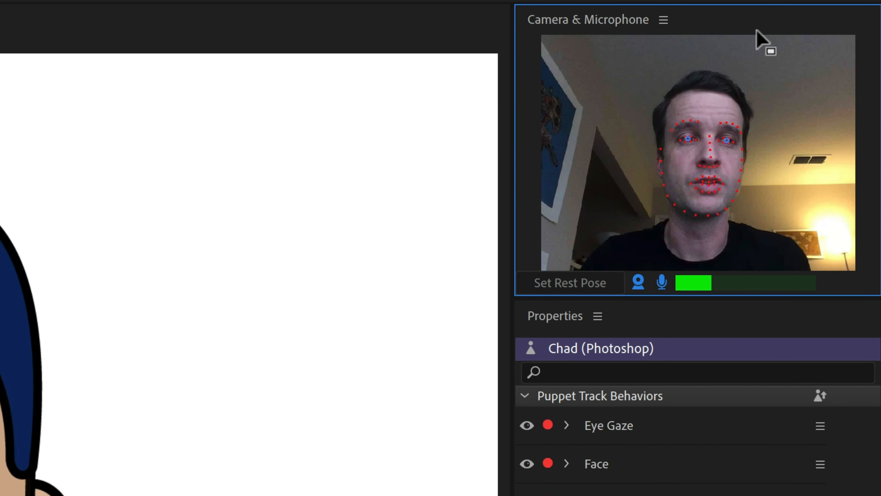
click(93, 10)
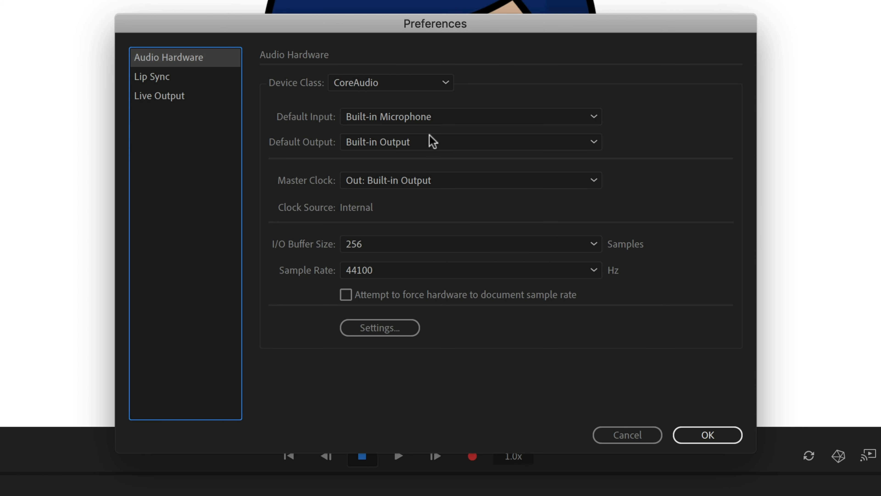
Pick the microphone as Default Input in Audio Hardware preferences and confirm.
click(469, 116)
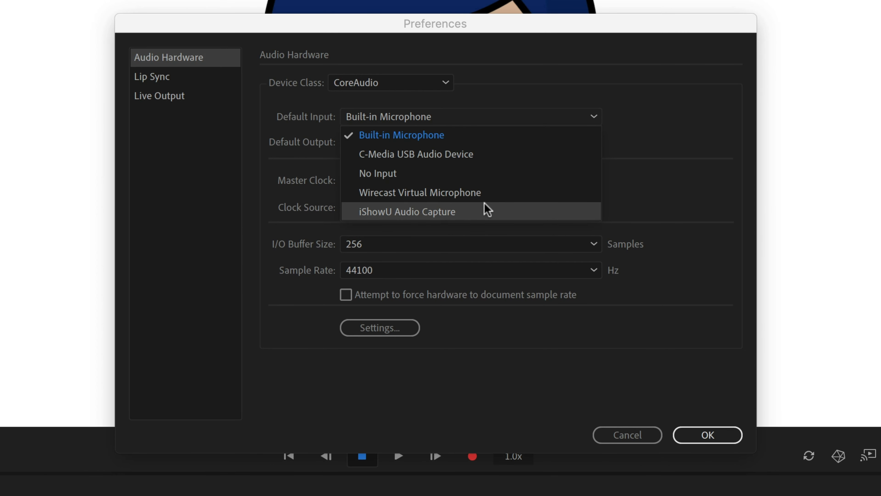
click(707, 434)
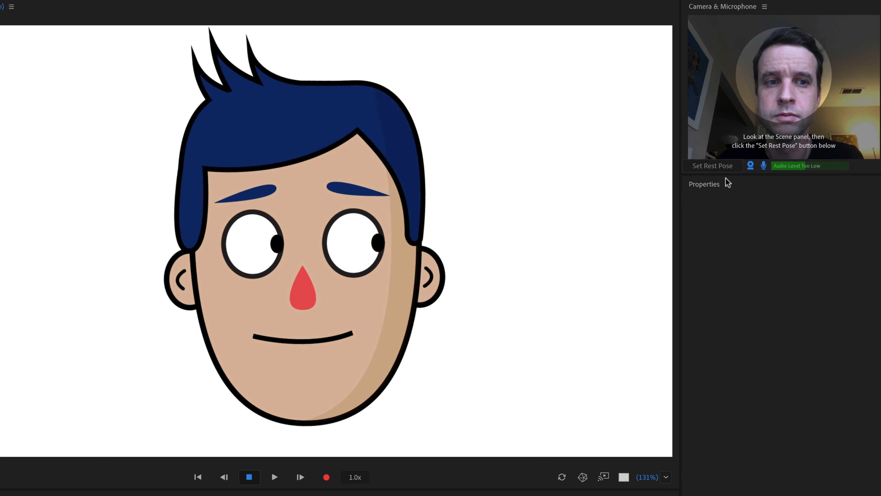
Set the rest pose from the performer's neutral face in the Camera & Microphone panel.
click(711, 165)
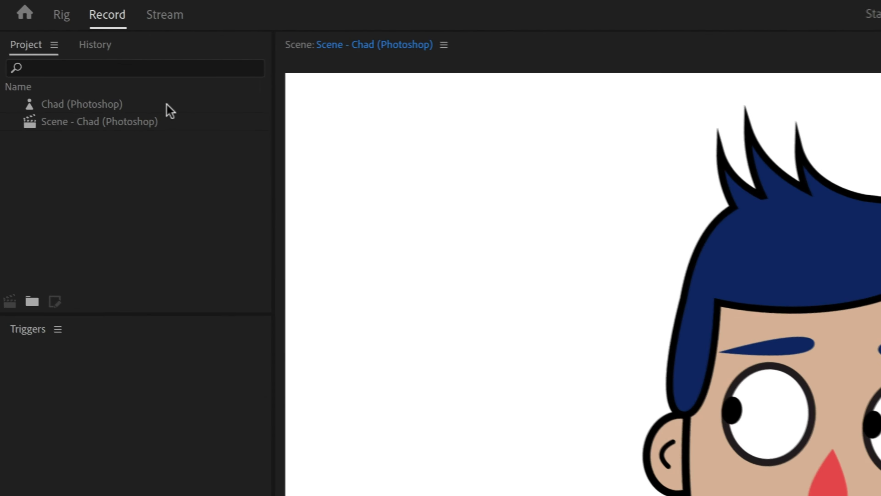
Select the Chad (Photoshop) puppet and edit its original artwork in Photoshop.
click(82, 105)
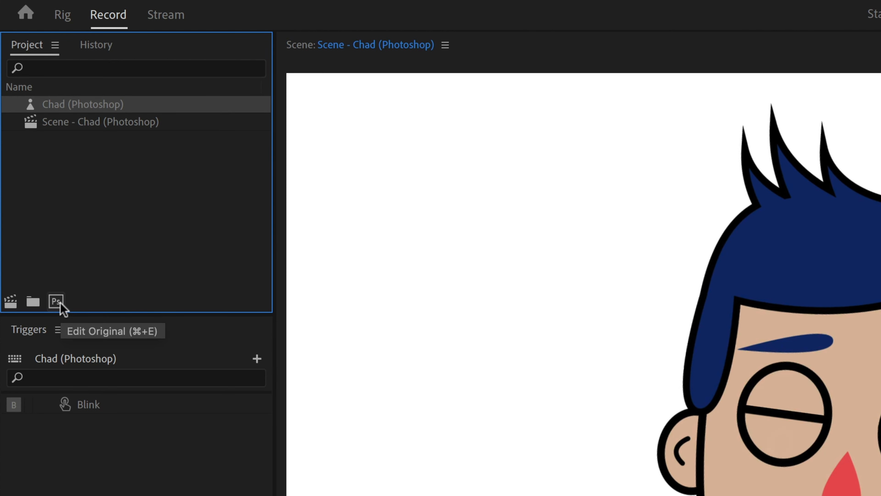
click(54, 302)
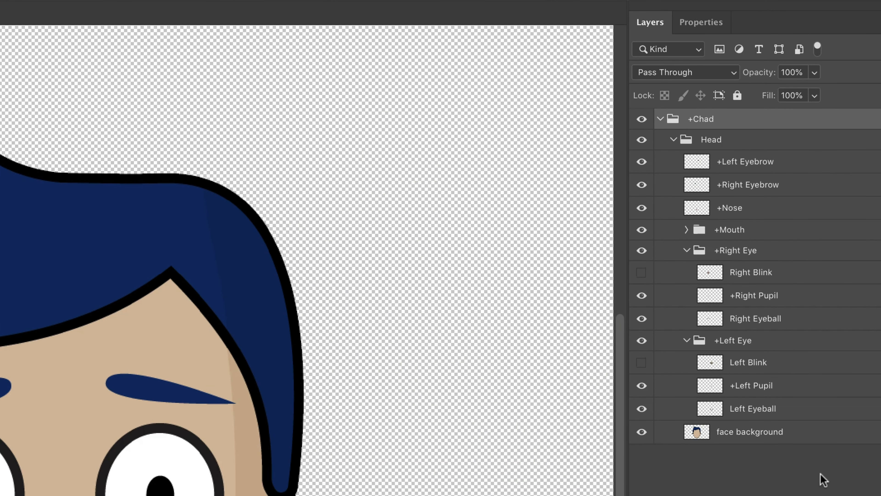
mouse_move(744, 202)
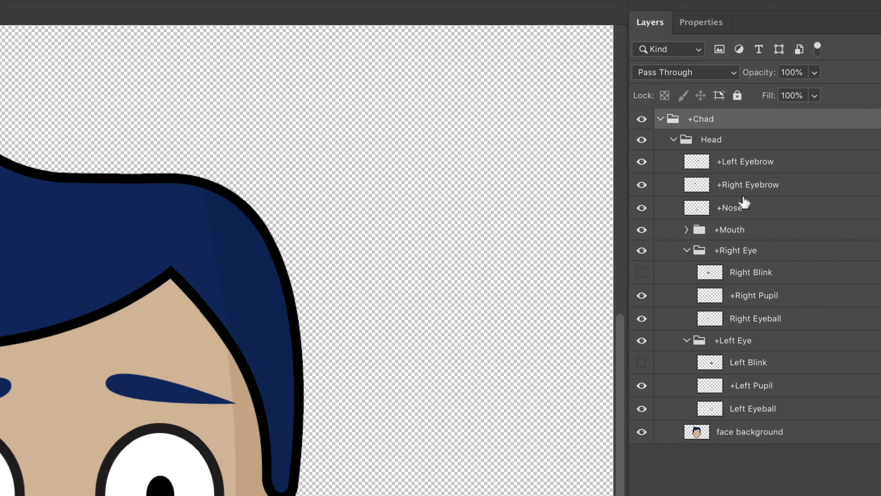
mouse_move(742, 124)
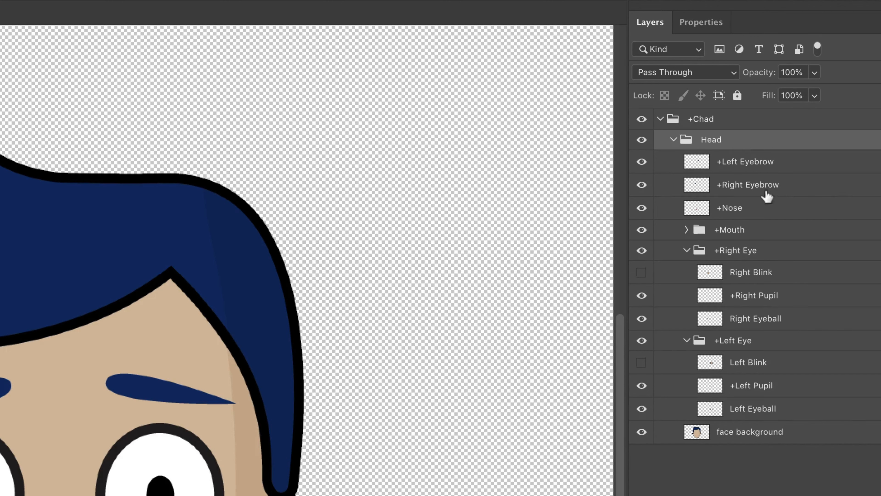
Select a layer in the Head group of Chad.psd to review its structure.
click(750, 432)
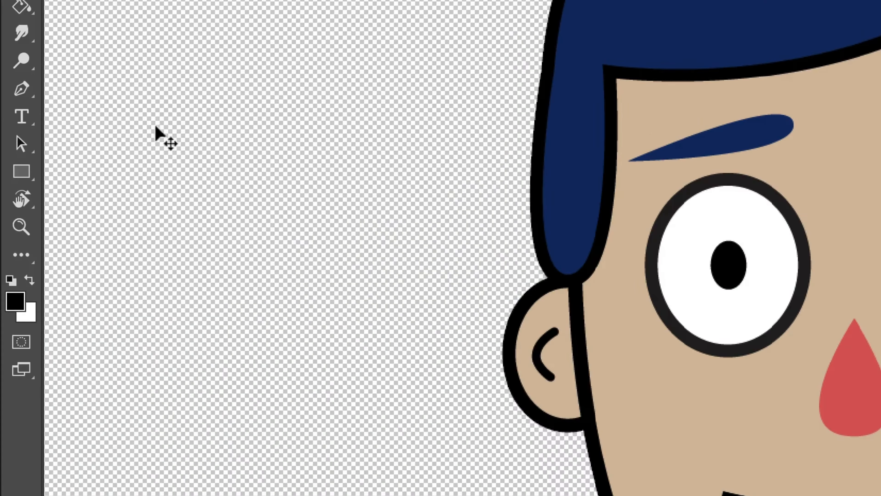
mouse_move(22, 171)
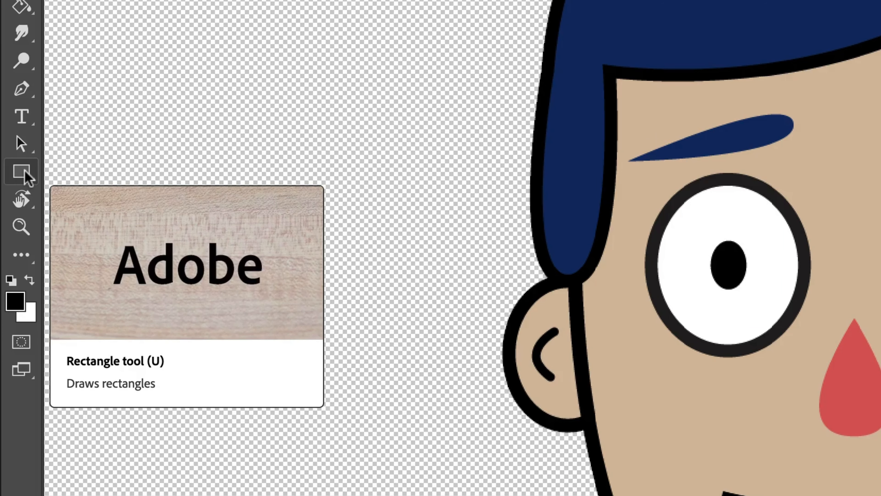
mouse_move(128, 217)
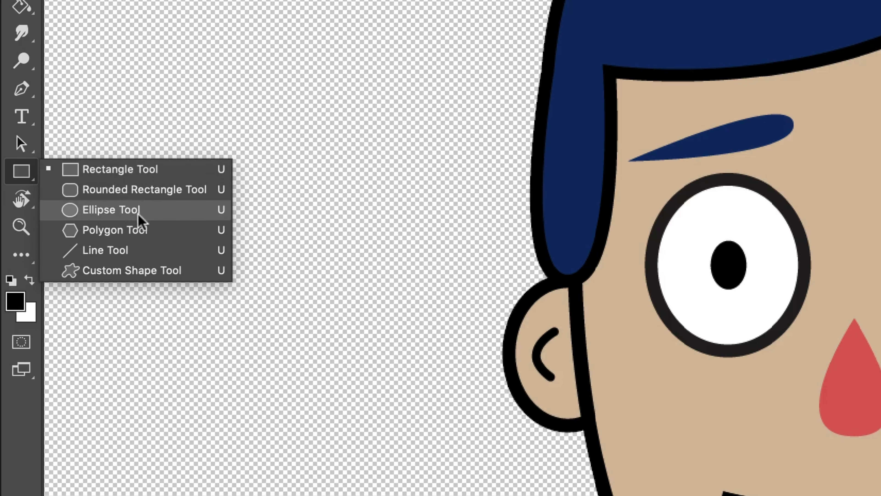
Switch to the Ellipse Tool in Shape mode with a bright blue fill colour.
click(111, 210)
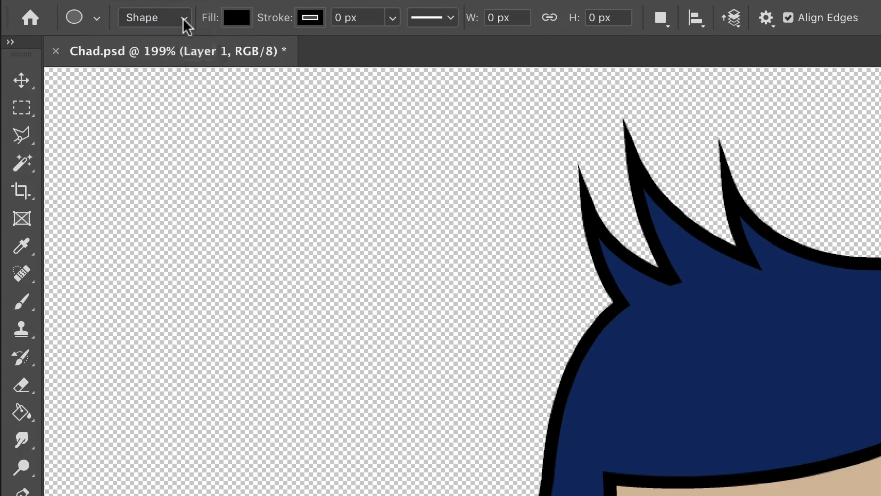
click(237, 17)
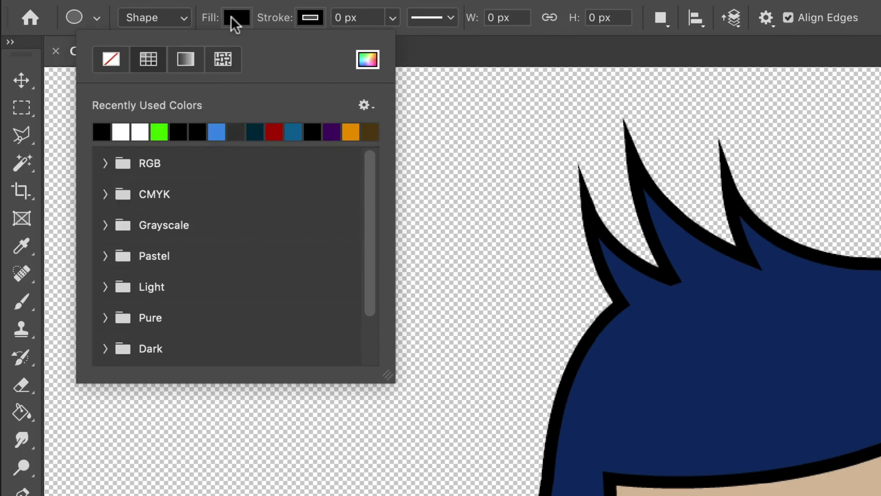
mouse_move(362, 53)
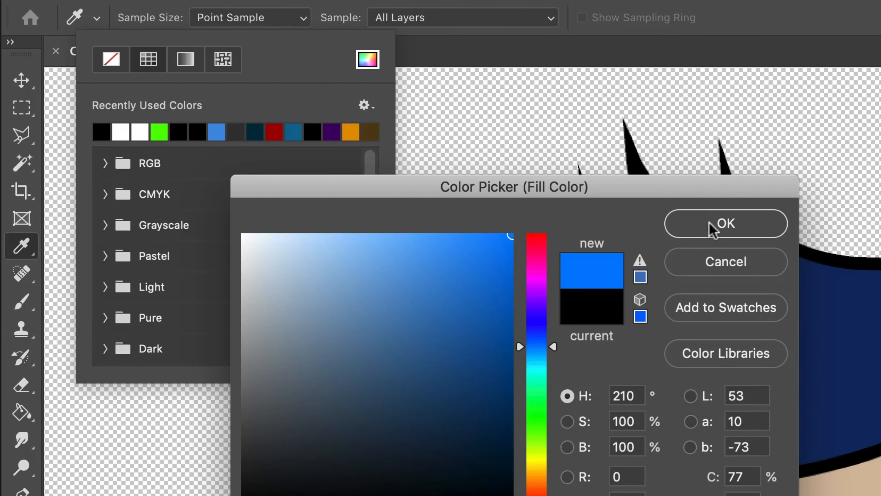
click(726, 223)
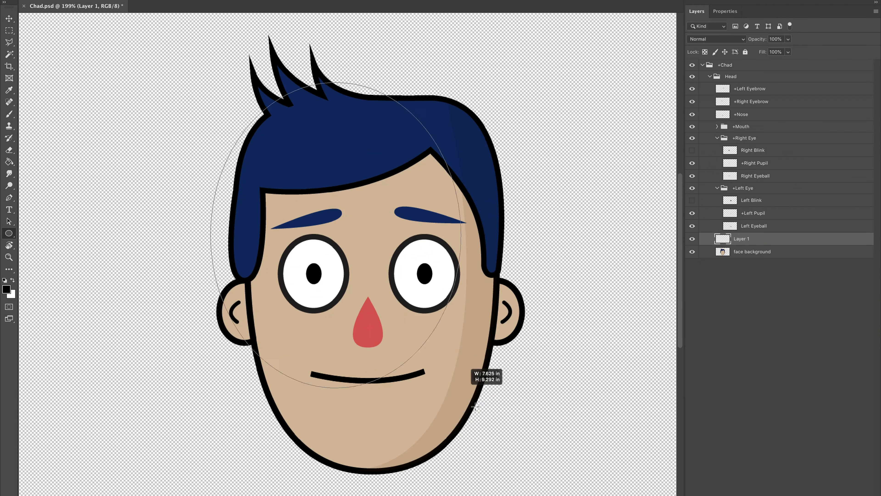
Draw a large blue oval over Chad's face and delete the face background layer.
drag(475, 403, 530, 468)
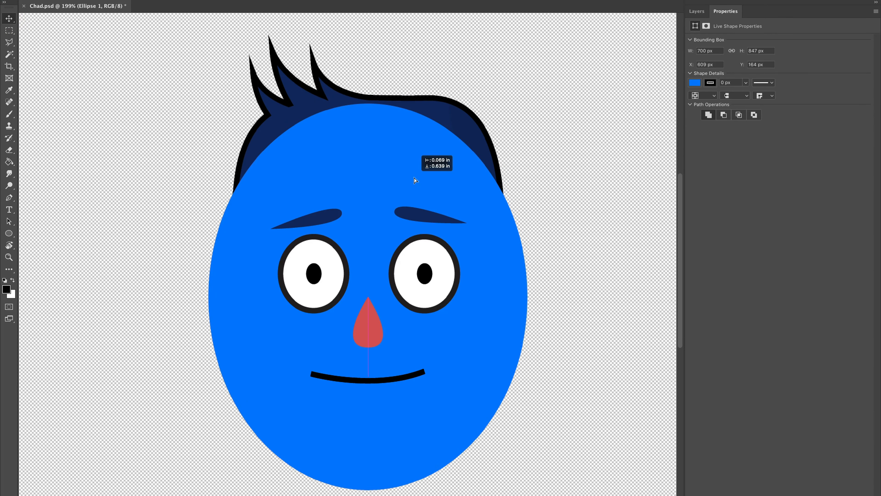
click(697, 10)
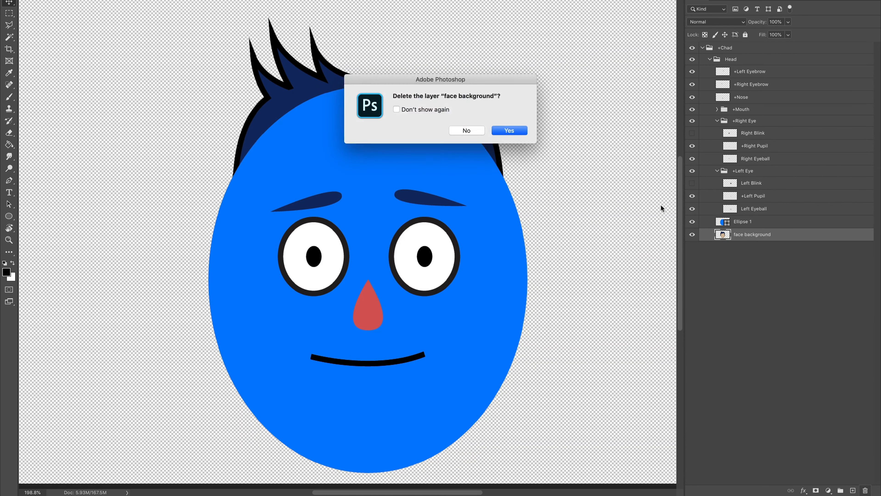
click(508, 130)
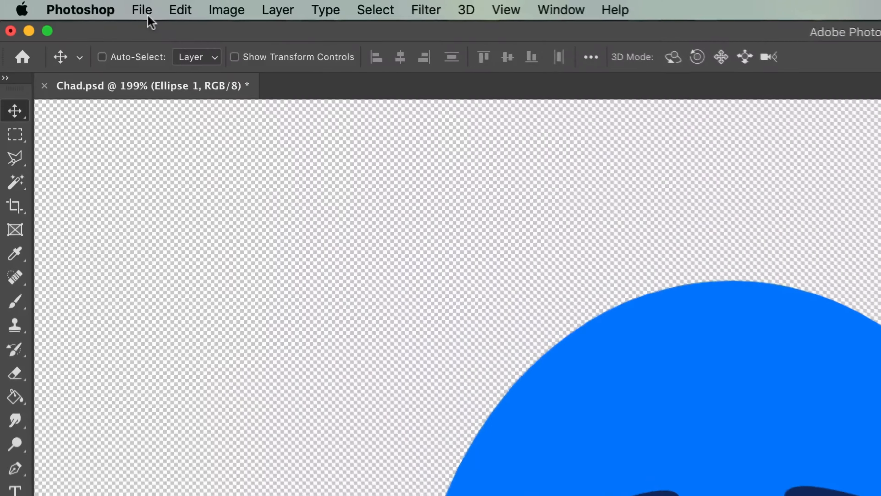
Close Chad.psd from the File menu.
click(141, 9)
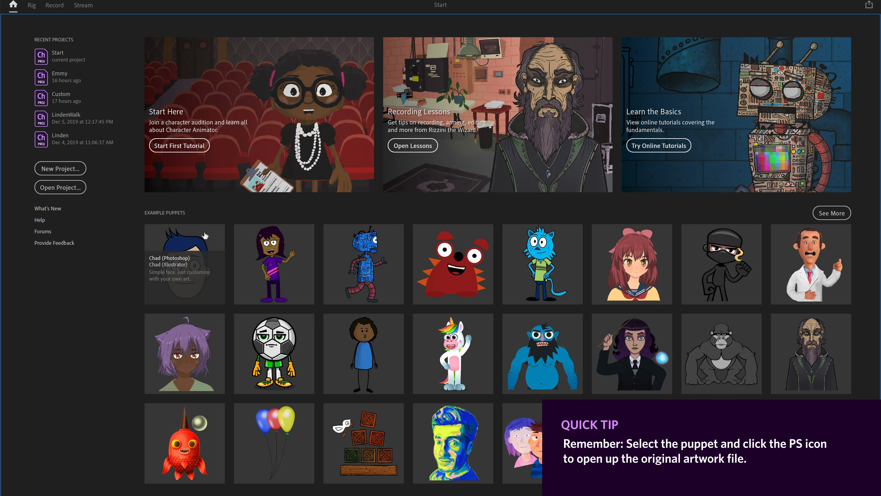
Open the Chad (Photoshop) example and begin renaming the +Left Eyebrow layer.
double_click(184, 263)
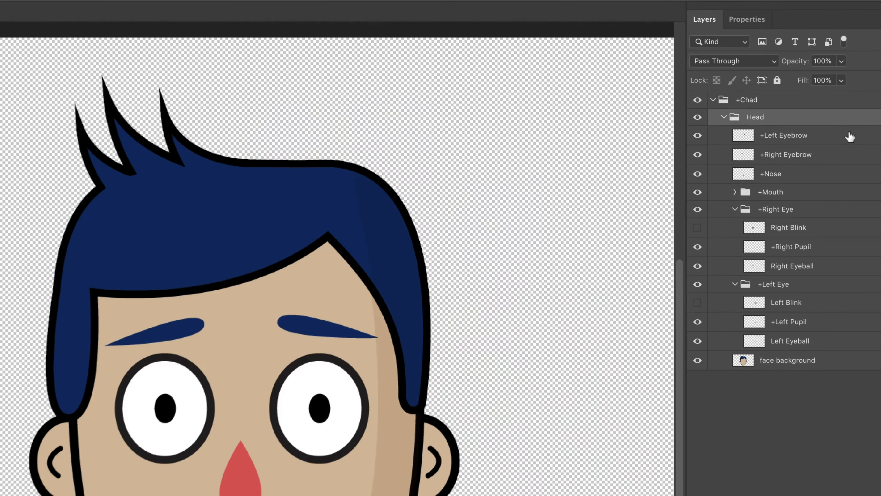
click(786, 154)
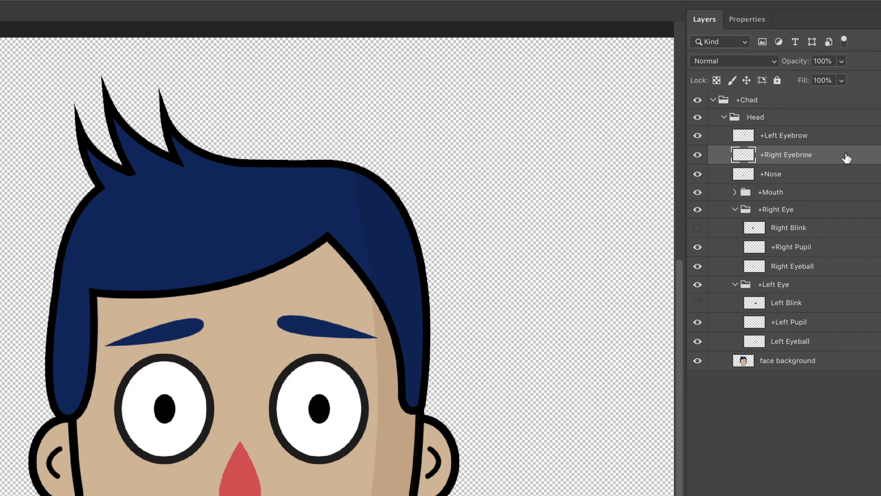
click(783, 135)
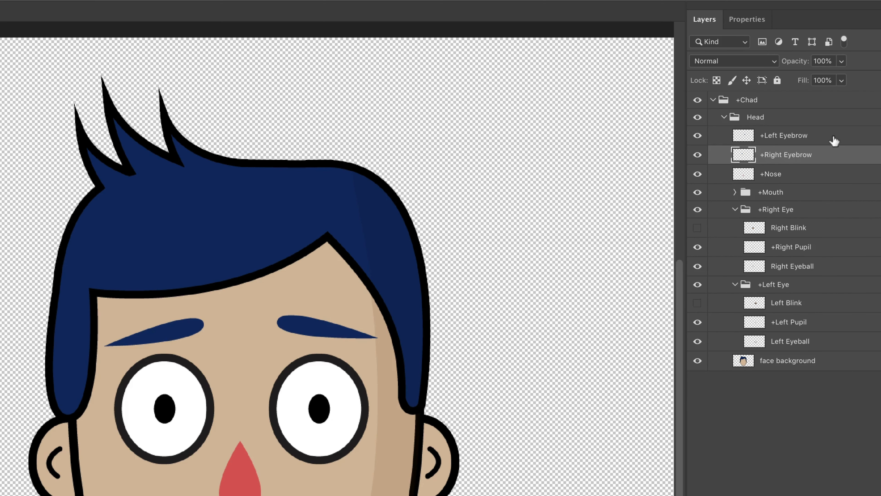
click(783, 135)
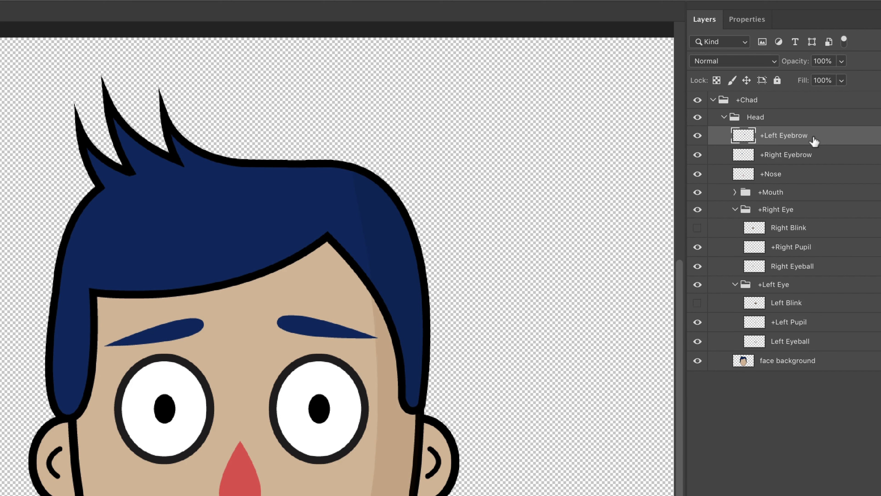
double_click(783, 135)
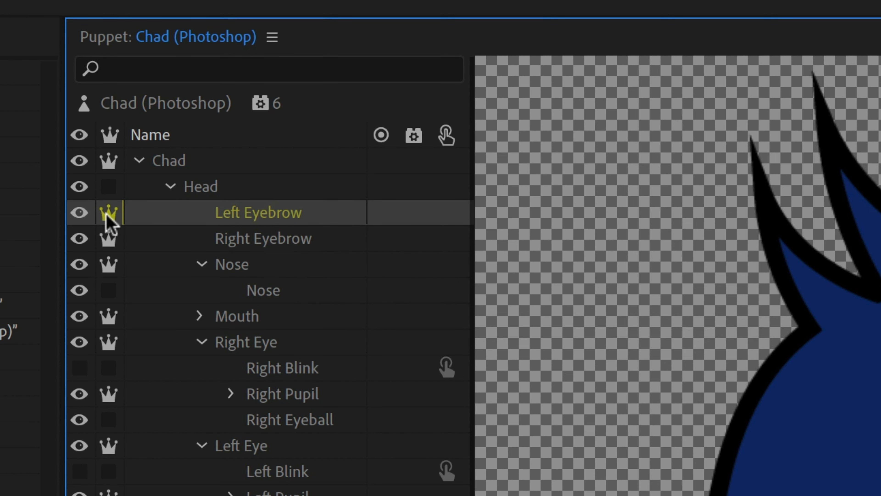
Make Left Eyebrow independent and verify its tag in list and face views.
click(107, 212)
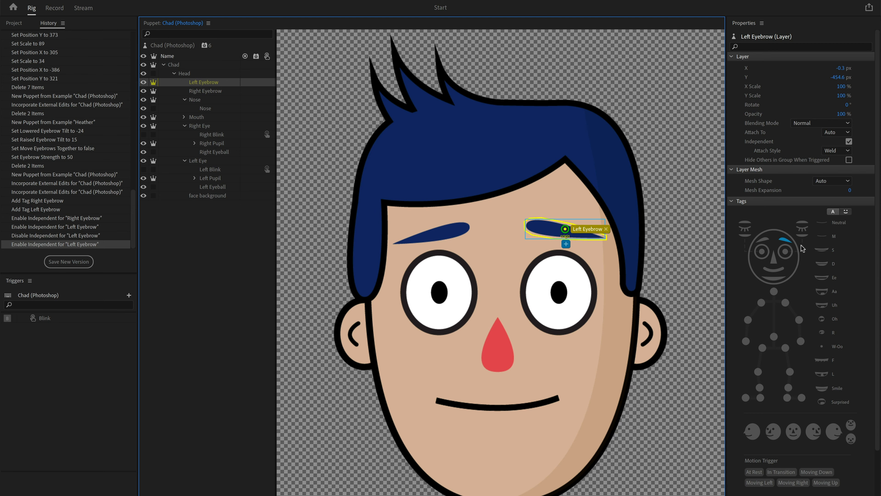
mouse_move(809, 253)
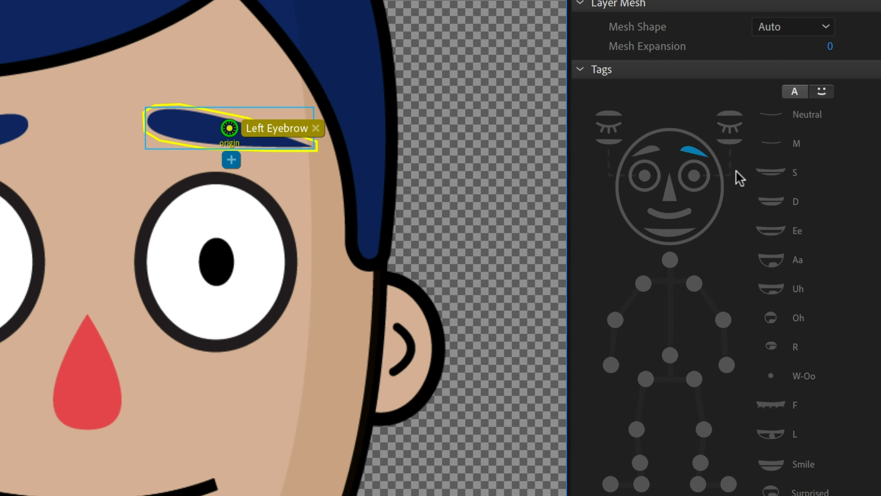
click(794, 91)
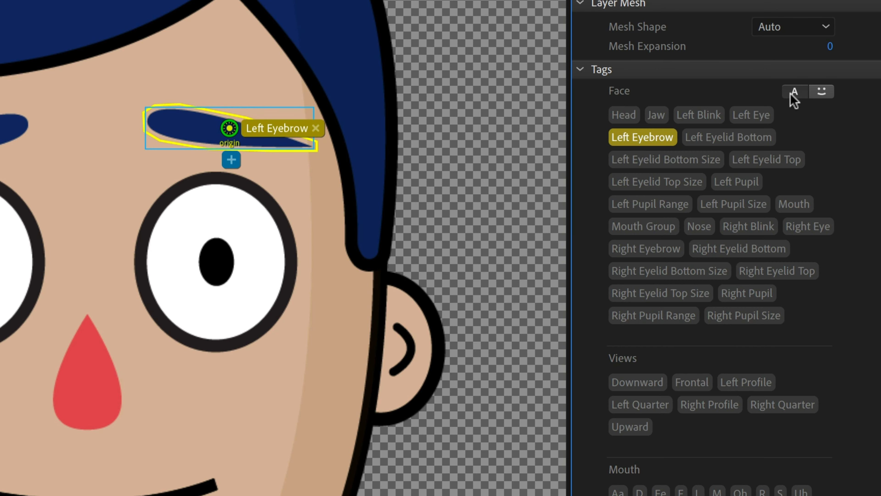
click(821, 90)
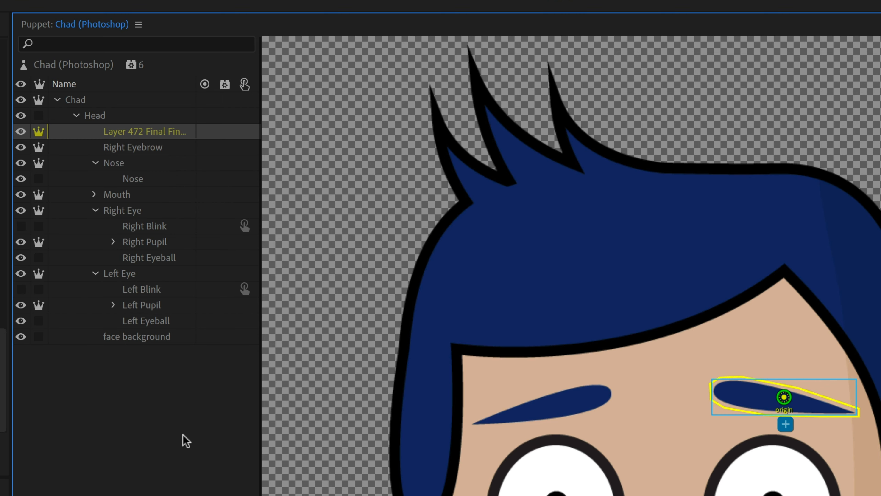
mouse_move(261, 152)
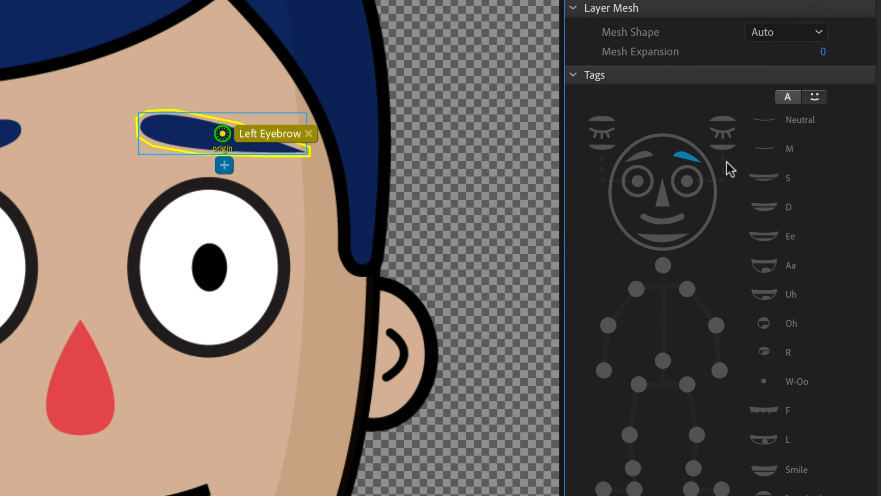
click(55, 8)
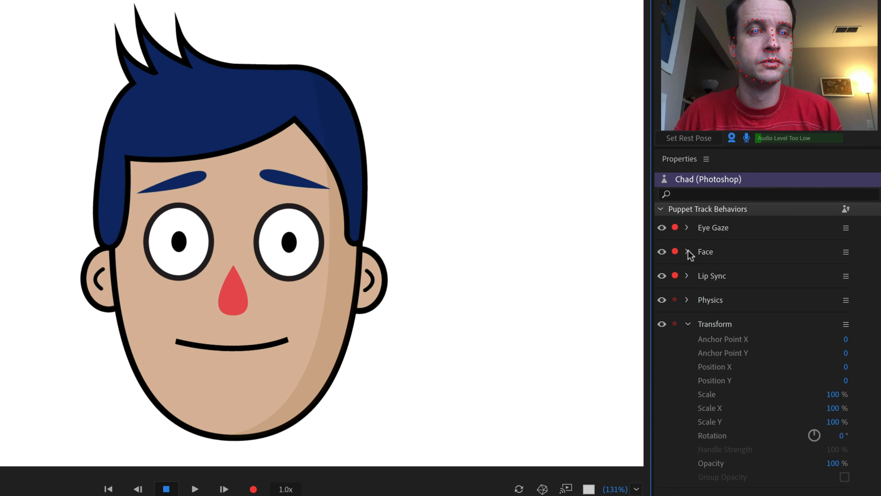
Scrub the Face behavior's Eyebrow Strength, Raised Eyebrow Tilt and Lowered Eyebrow Tilt values.
click(686, 251)
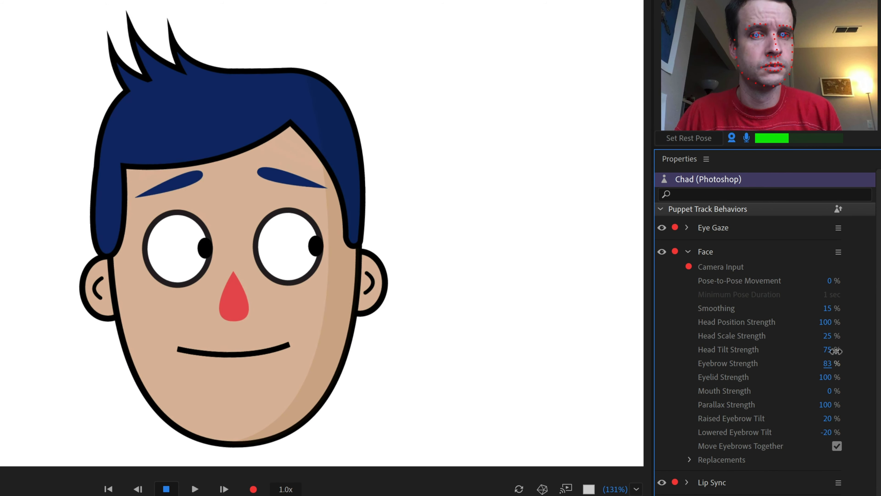
drag(826, 363, 837, 363)
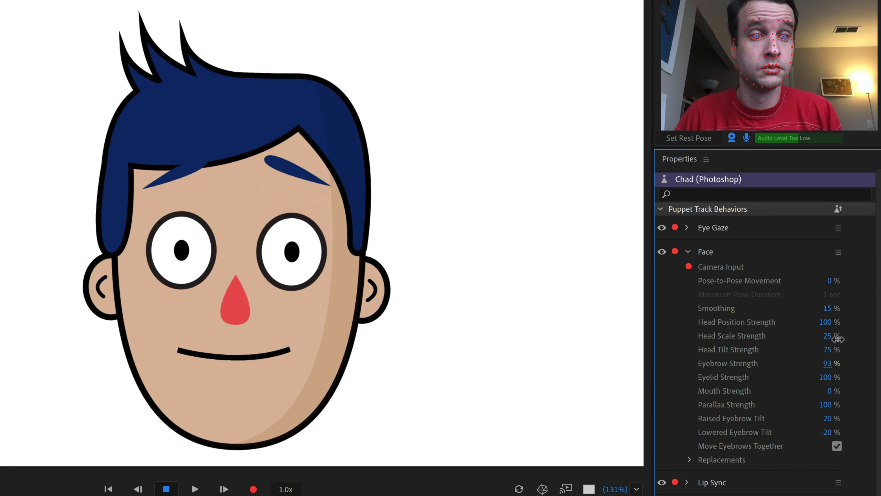
drag(826, 363, 827, 337)
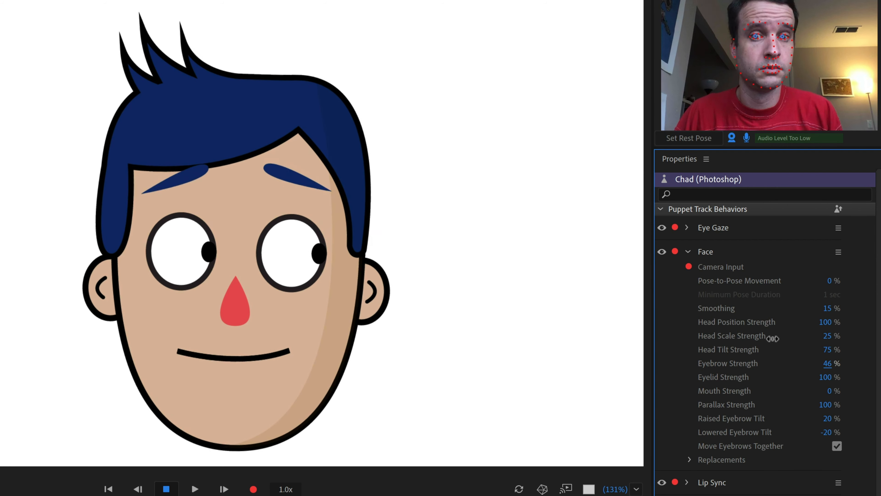
drag(827, 363, 843, 363)
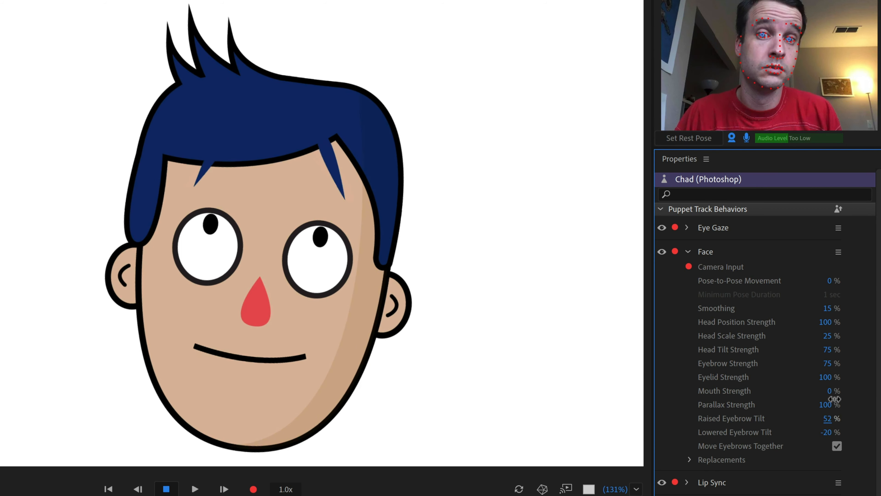
drag(827, 418, 830, 421)
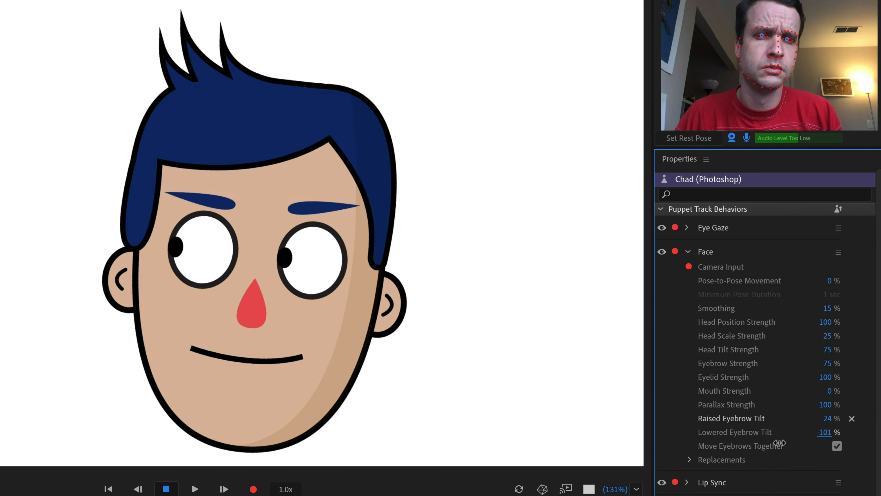
drag(823, 432, 805, 431)
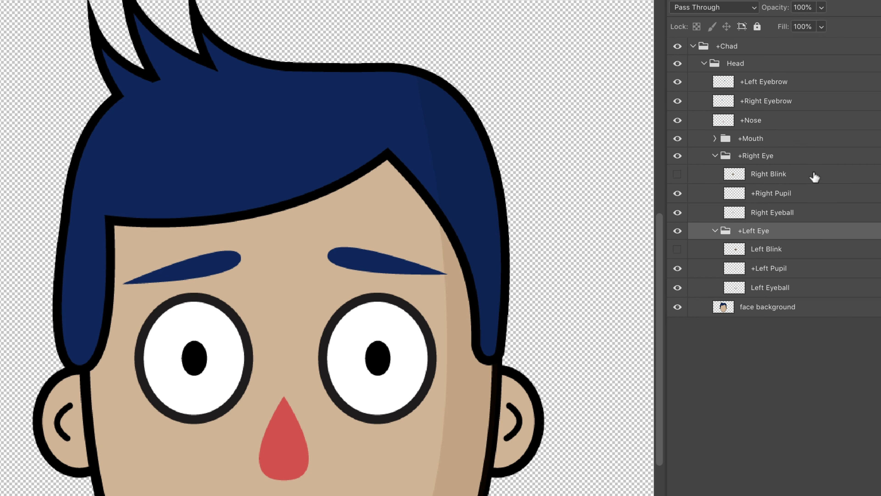
Select Chad's +Right Pupil layer and shift the pupil toward the eye's left.
click(755, 155)
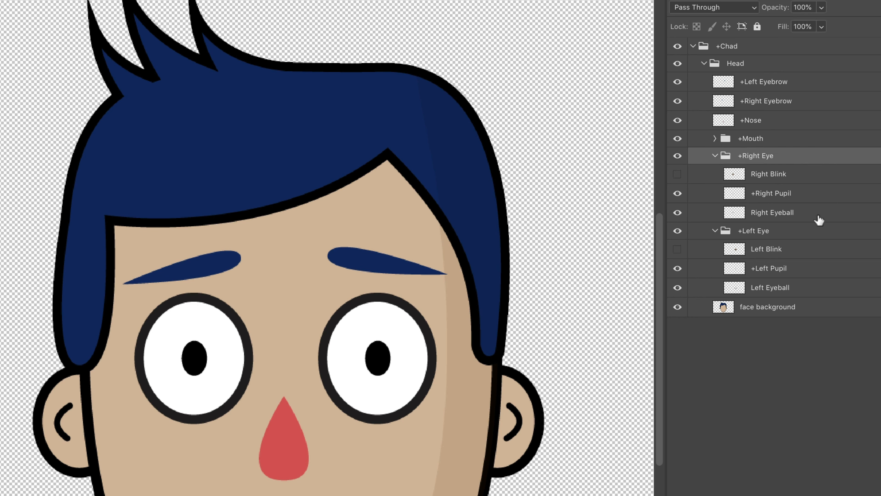
click(772, 212)
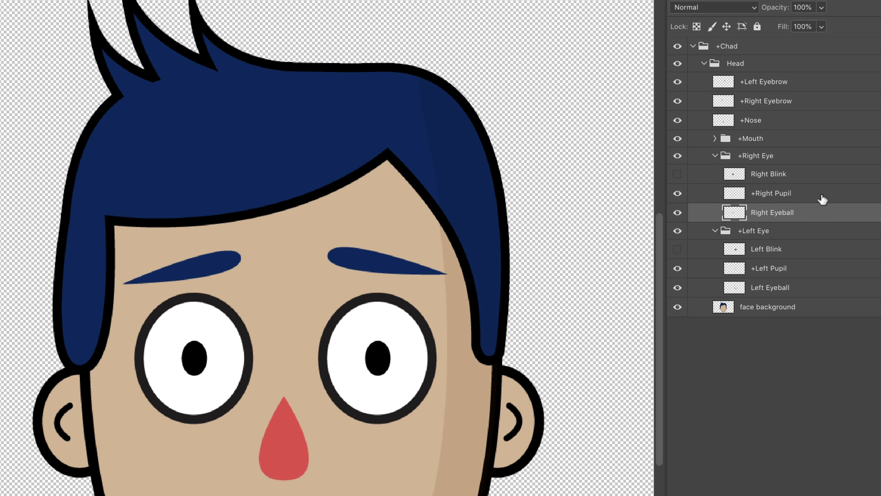
click(768, 173)
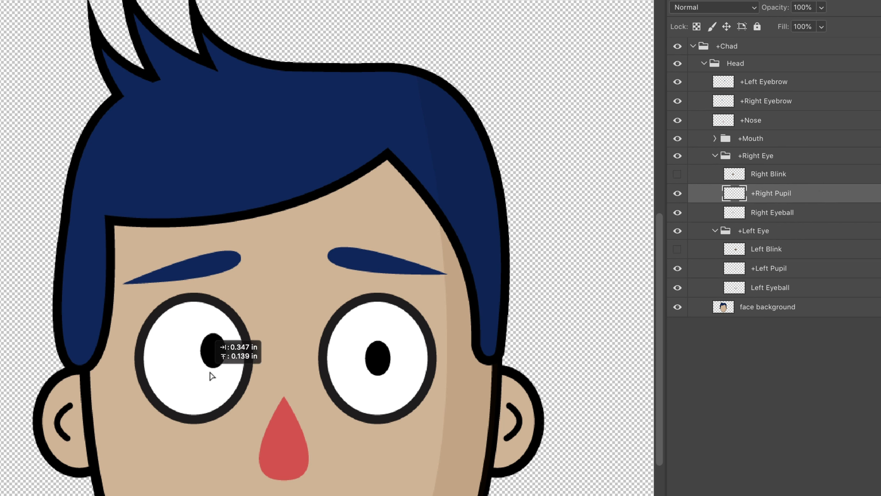
drag(205, 354, 169, 348)
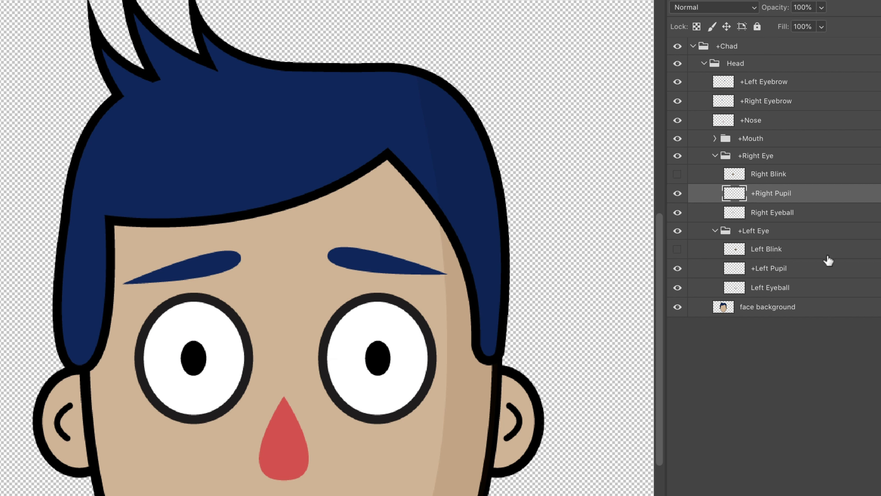
Show the Right Blink layer so Chad's right eye appears shut.
click(677, 173)
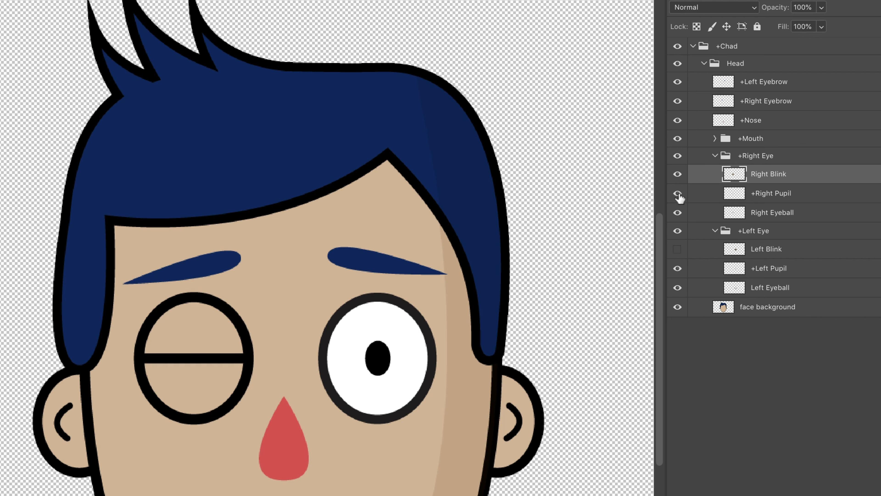
click(677, 192)
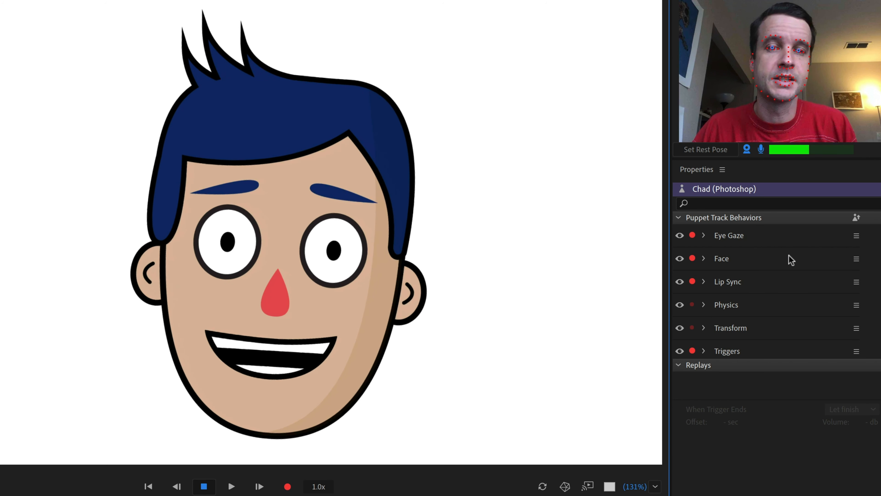
Try Mouse & Touch and Keyboard eye-gaze input, return to Camera Input, and toggle Snap Eye Gaze.
click(703, 235)
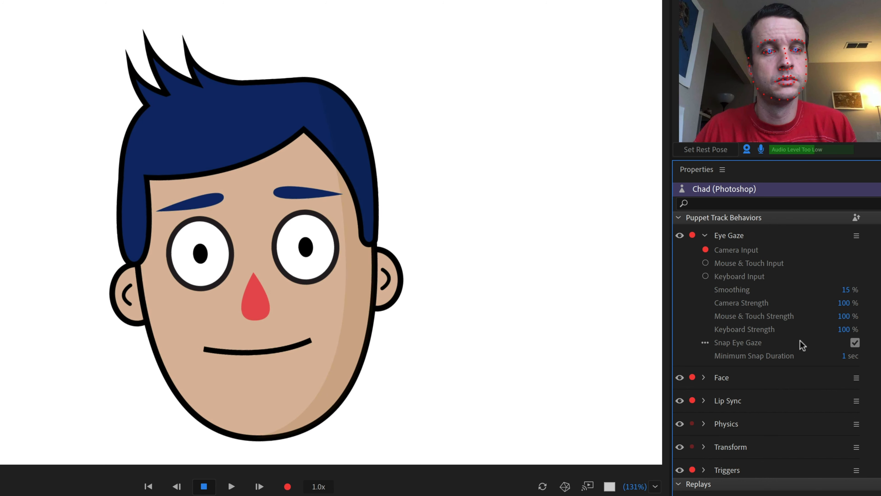
mouse_move(734, 250)
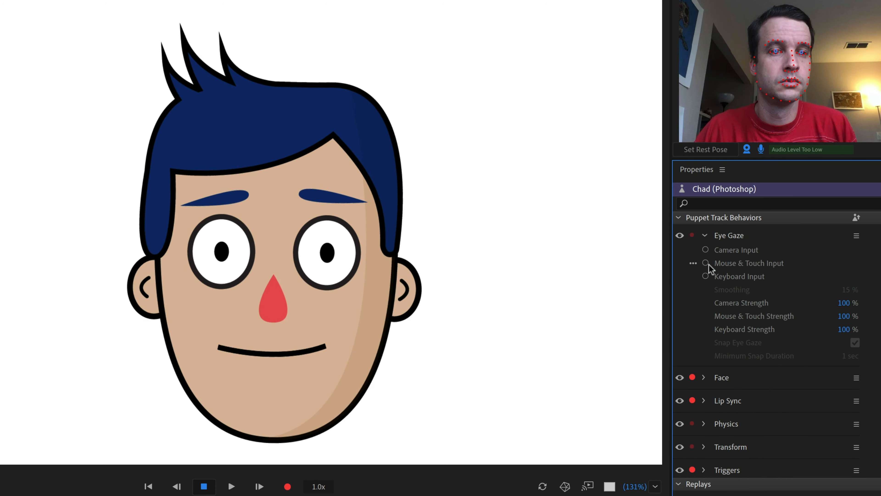
click(706, 263)
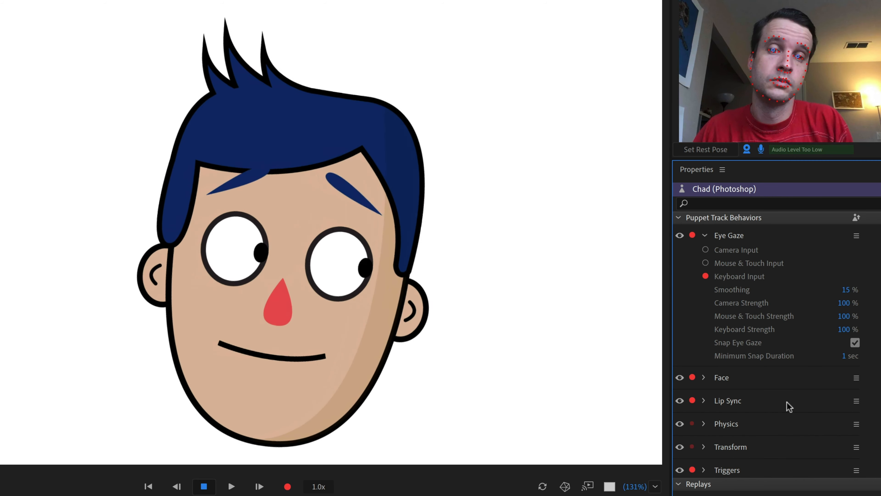
click(705, 249)
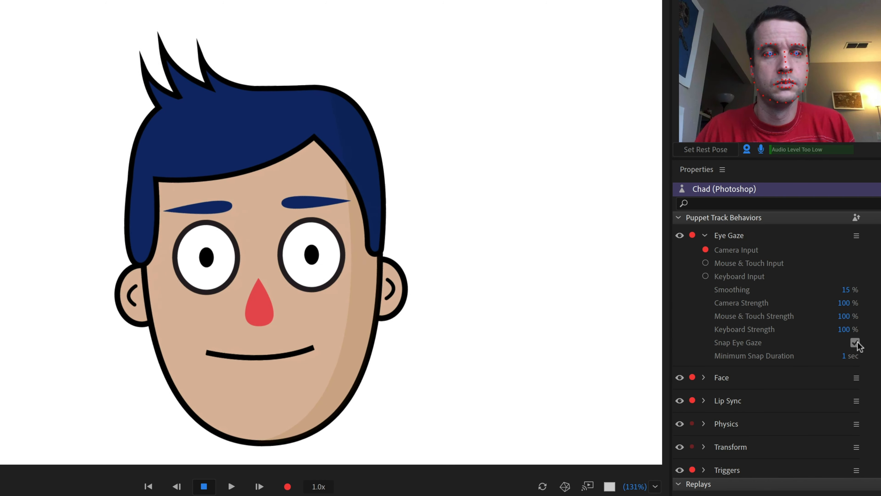
click(854, 343)
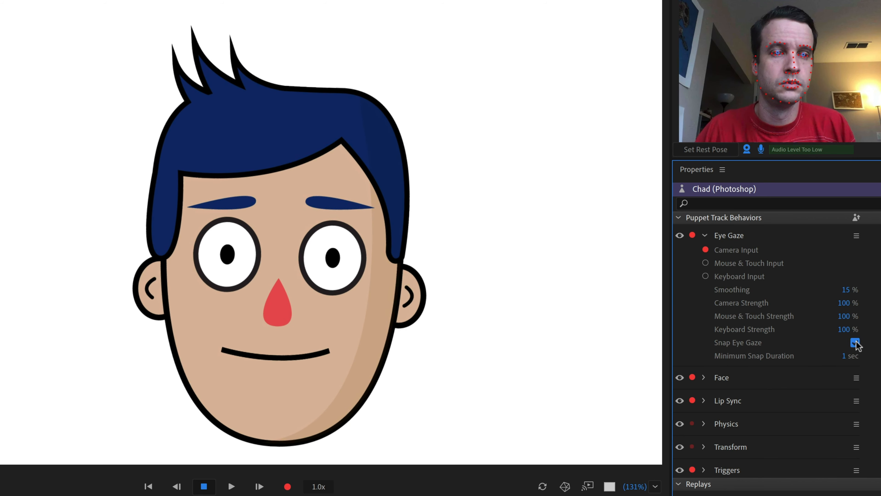
click(854, 343)
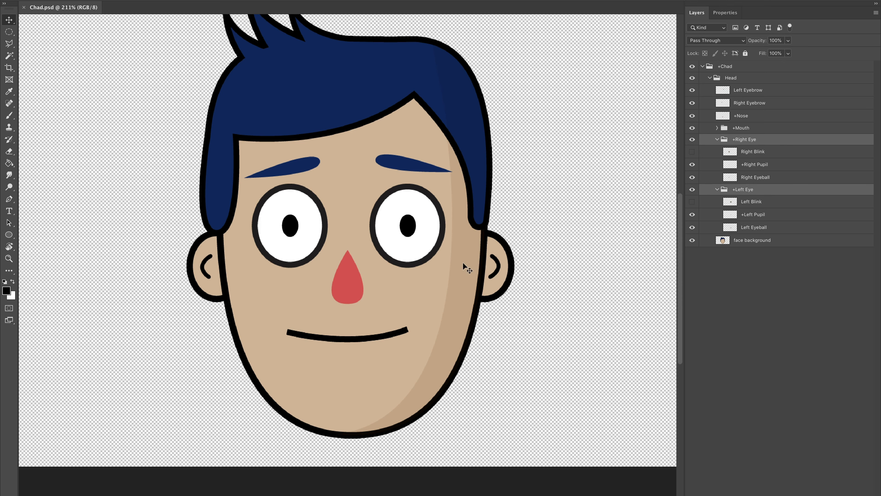
Go back to the Start workspace listing recent projects and example puppets.
click(753, 214)
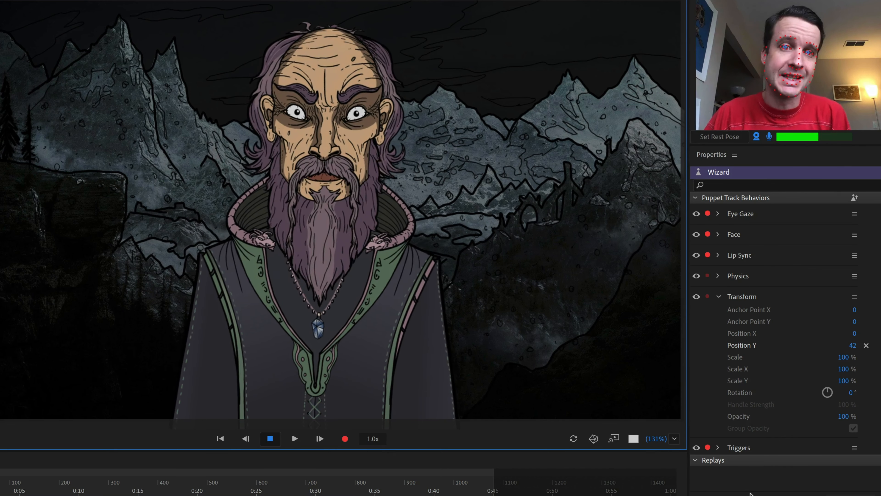
click(10, 10)
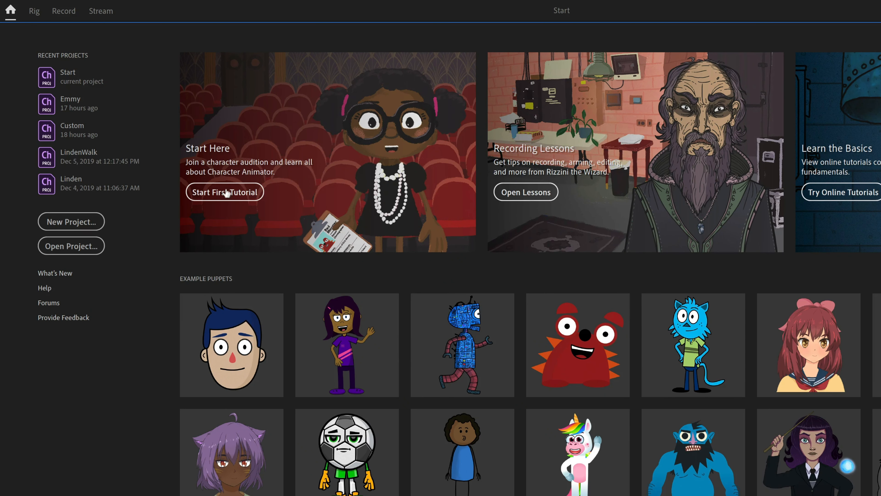
mouse_move(268, 306)
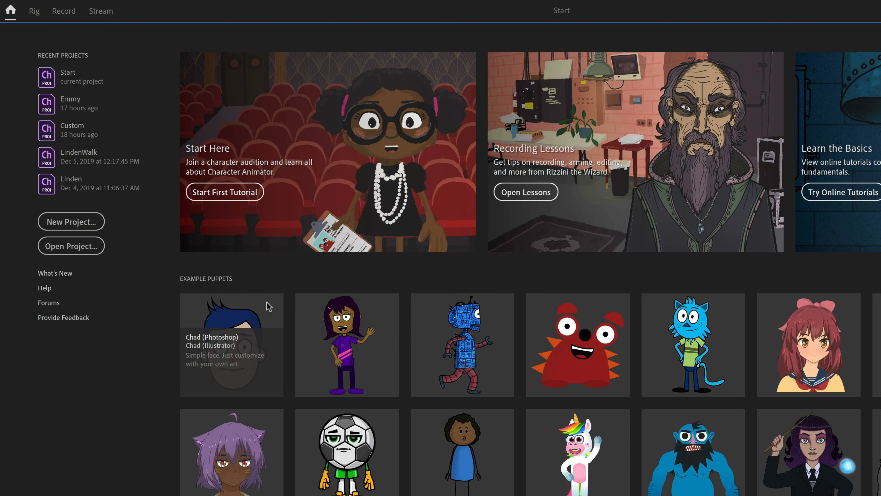
double_click(231, 345)
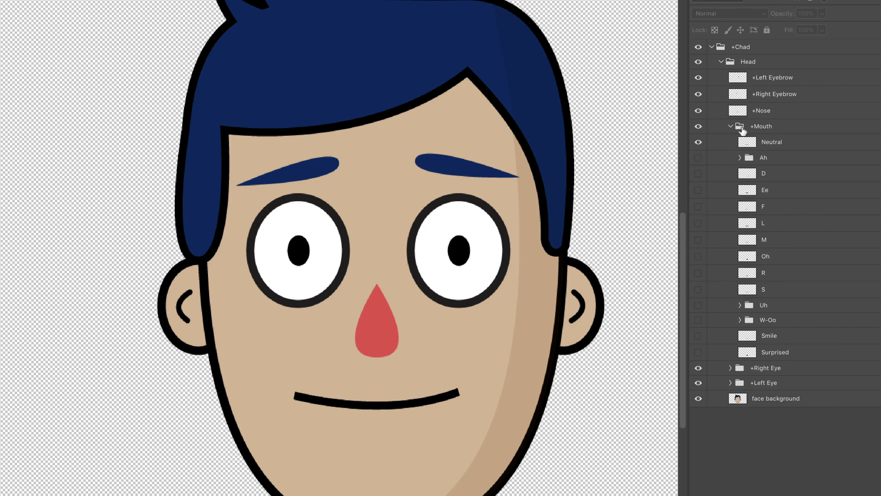
mouse_move(865, 138)
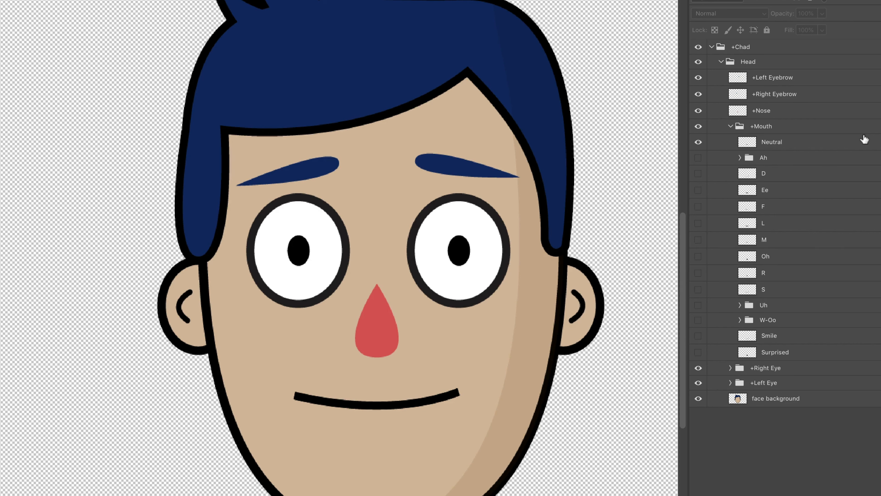
click(771, 142)
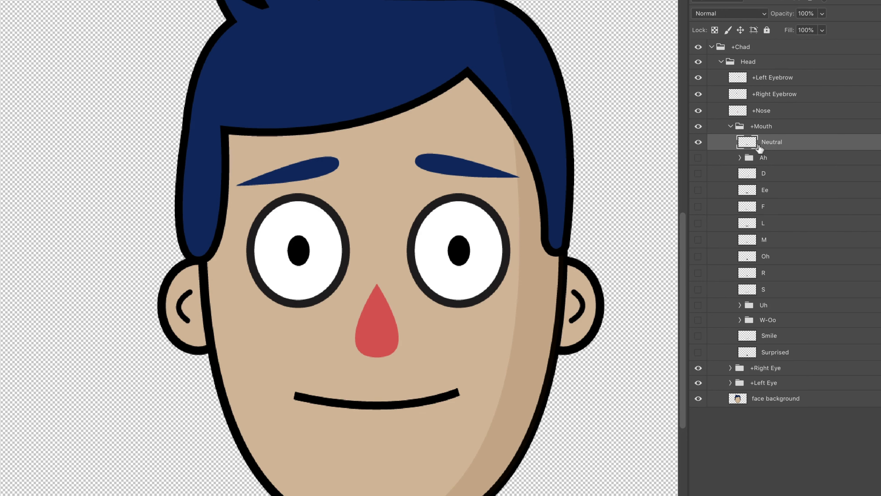
click(775, 352)
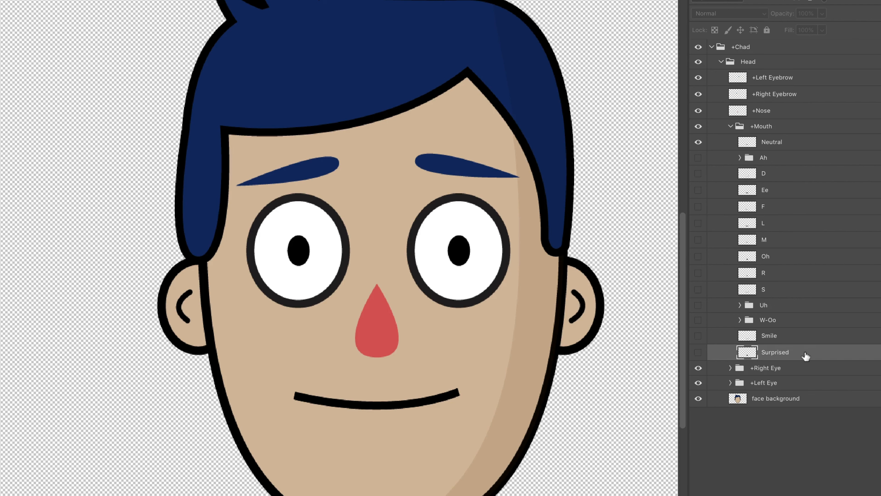
mouse_move(799, 145)
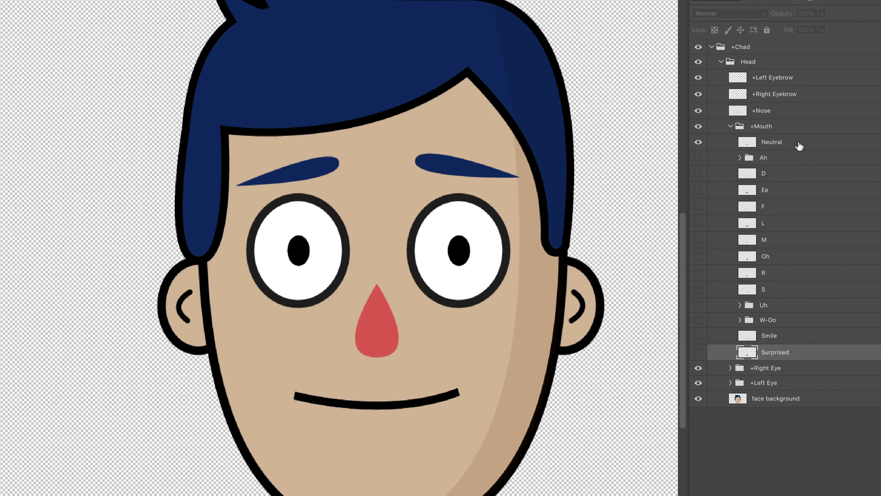
click(772, 142)
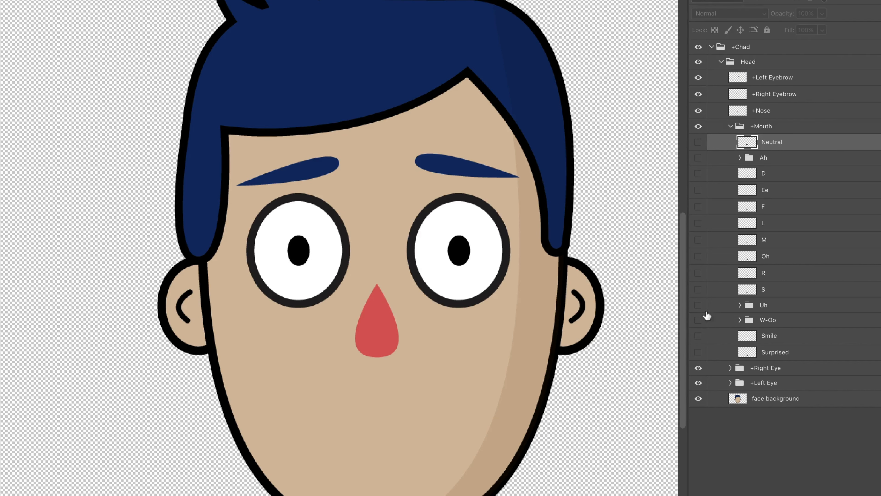
mouse_move(699, 356)
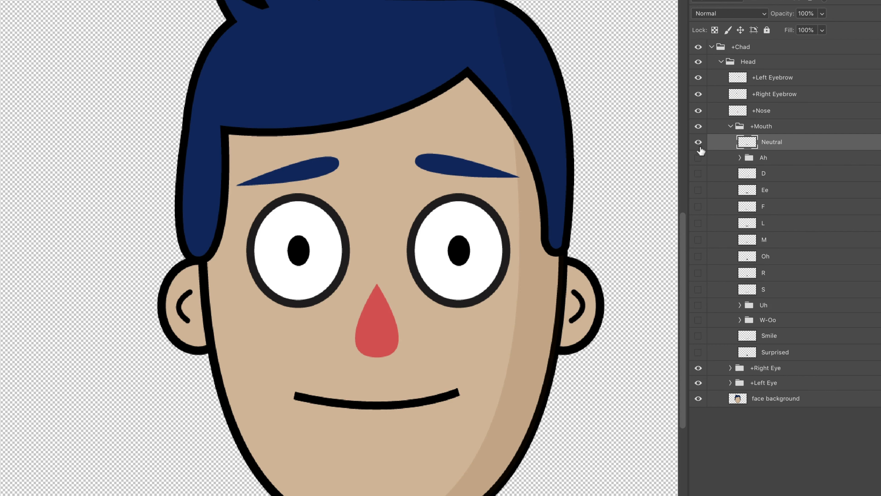
click(698, 142)
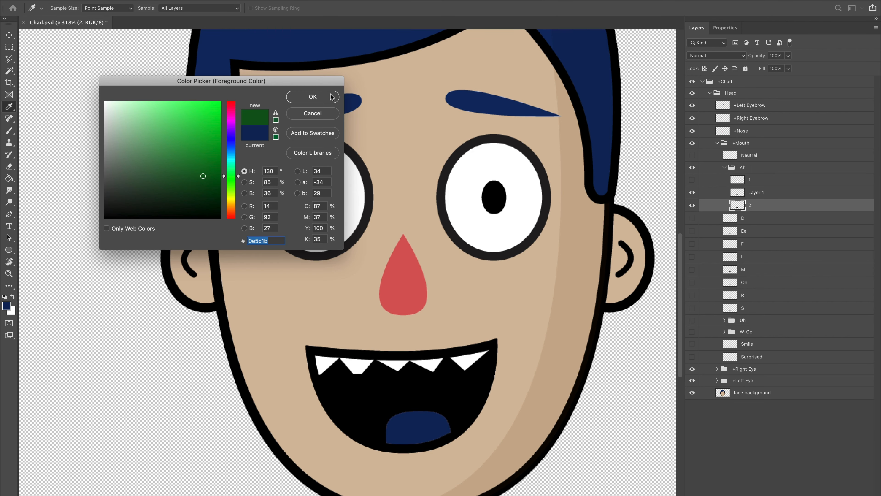
Confirm the green drawing colour, then select the Neutral layer and the +Mouth group.
click(169, 22)
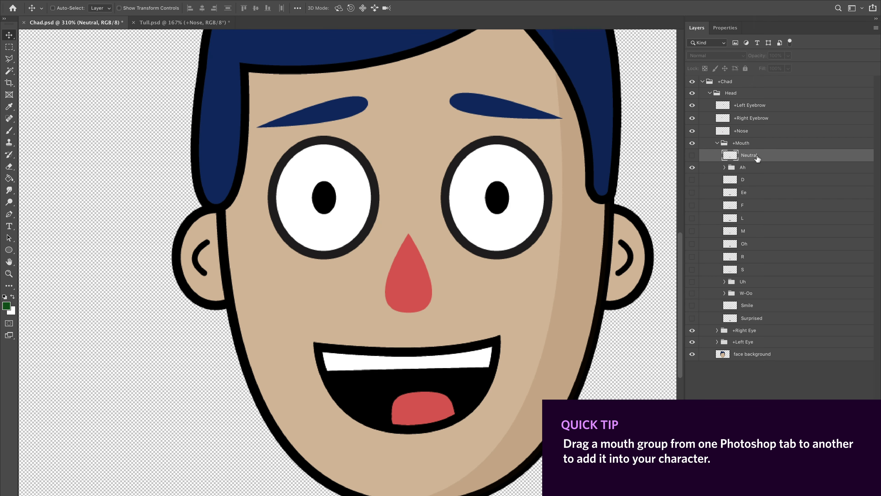
click(741, 143)
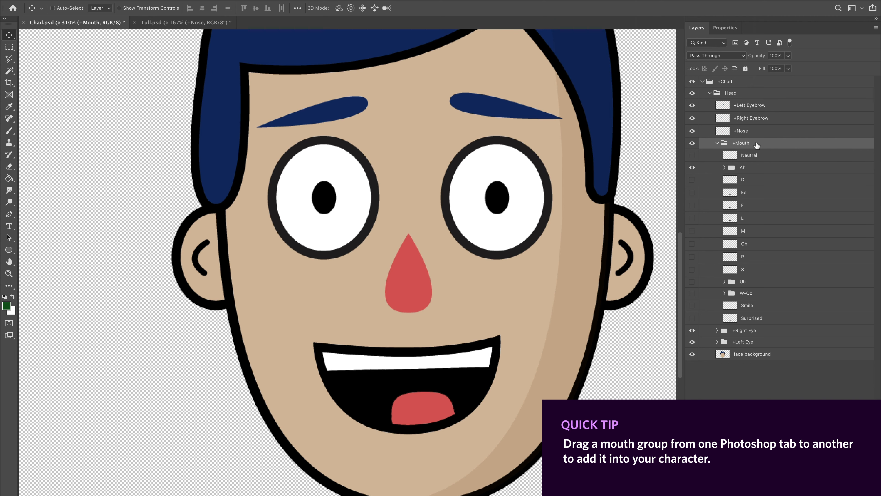
click(184, 22)
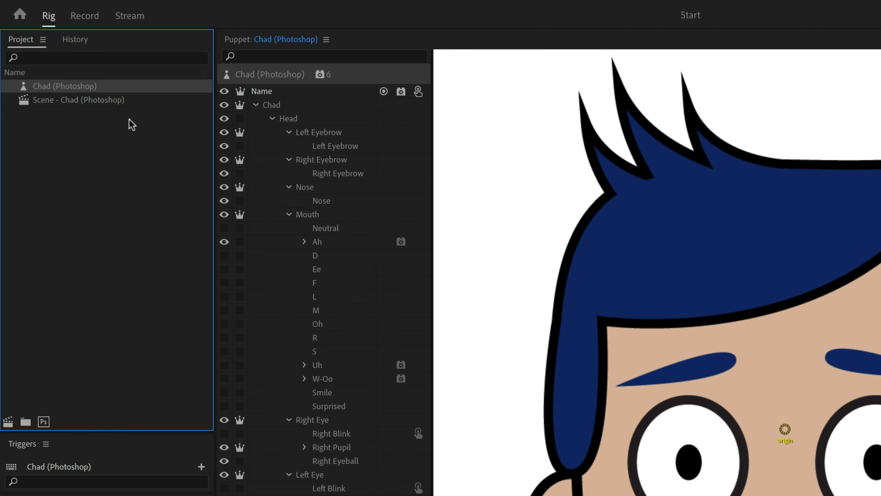
Disarm Eye Gaze and Face recording in Chad's scene so only Lip Sync is armed.
click(78, 99)
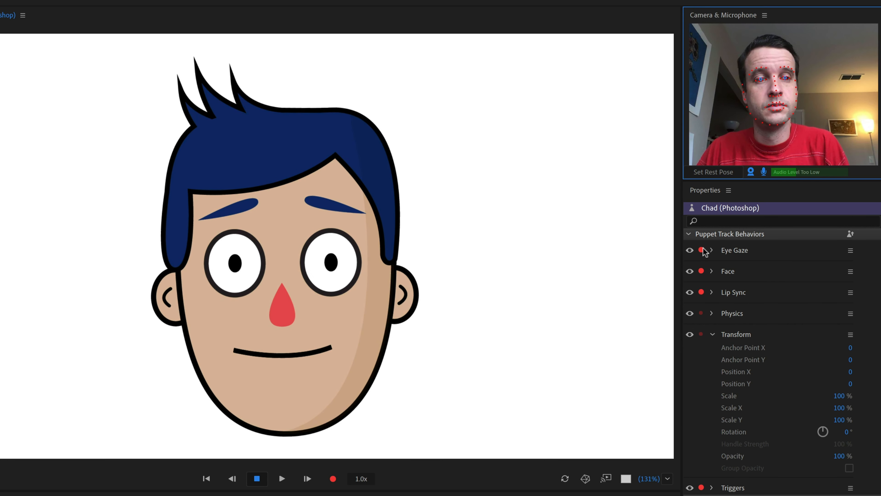
click(700, 250)
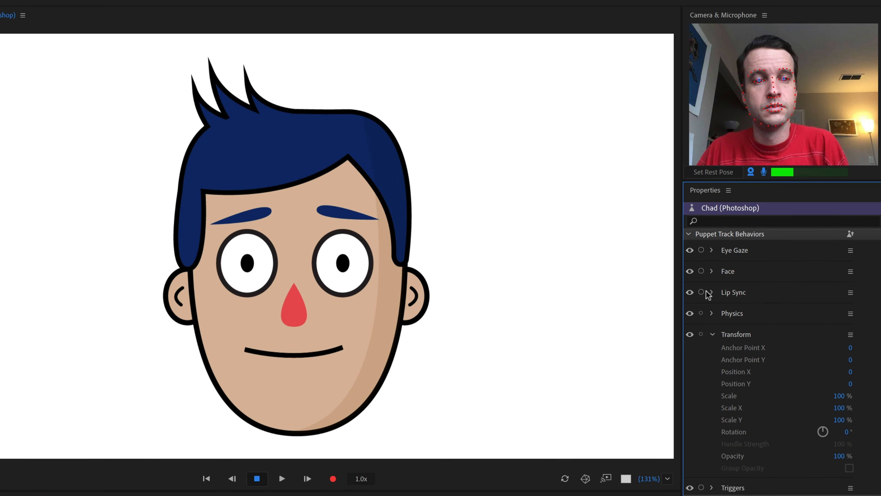
click(701, 292)
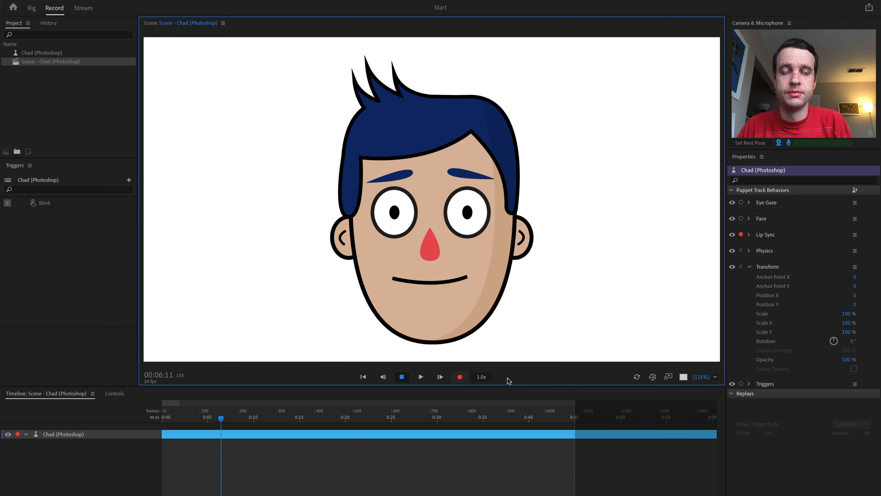
Reassign the S viseme after Uh to another mouth shape, then to Silence.
click(460, 377)
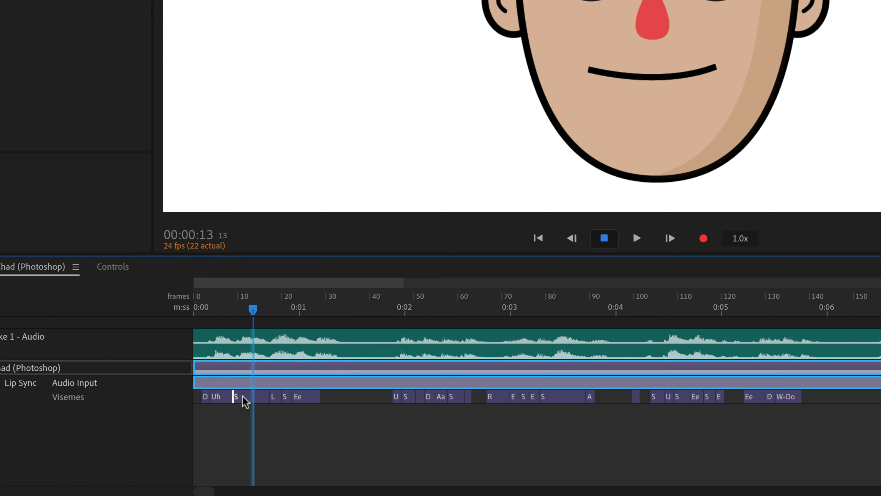
click(235, 396)
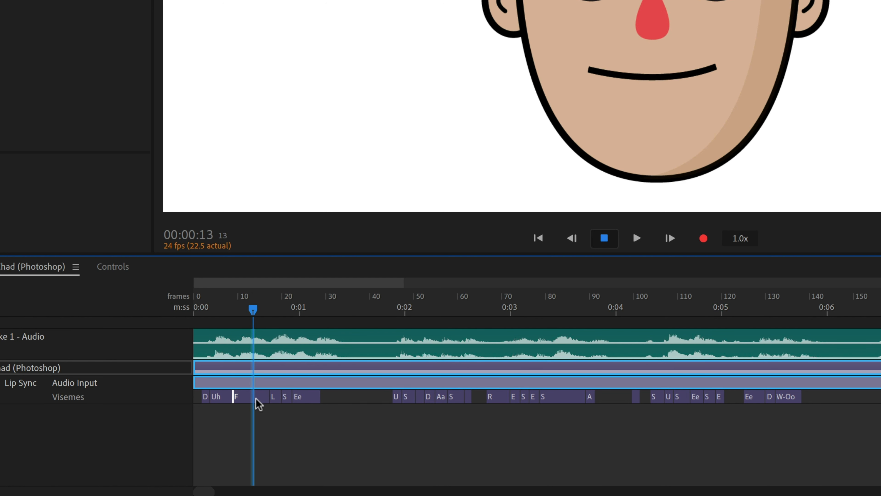
click(235, 396)
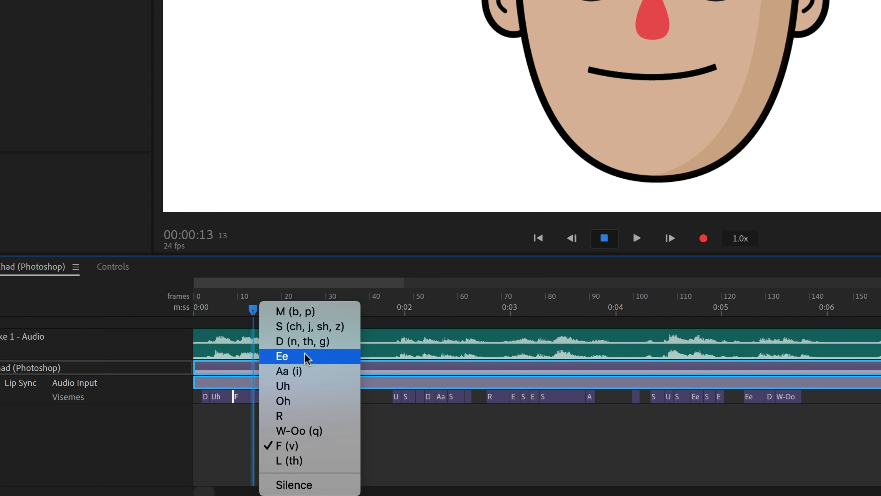
click(290, 371)
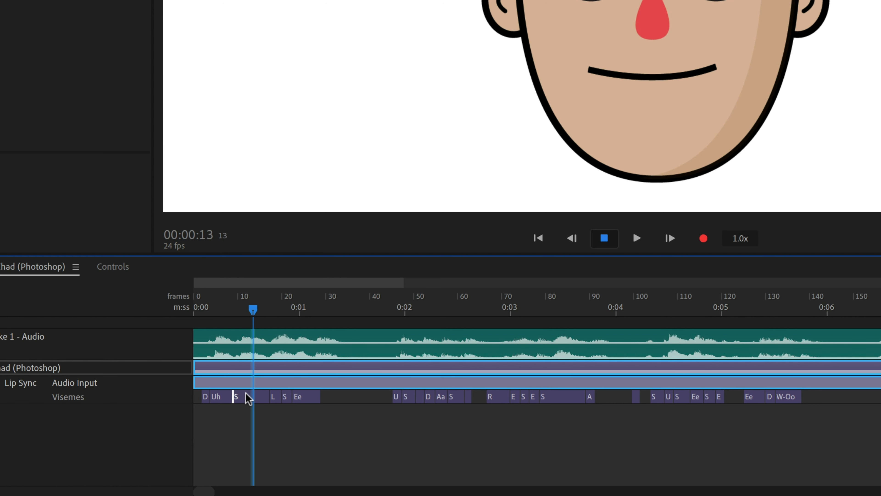
click(236, 396)
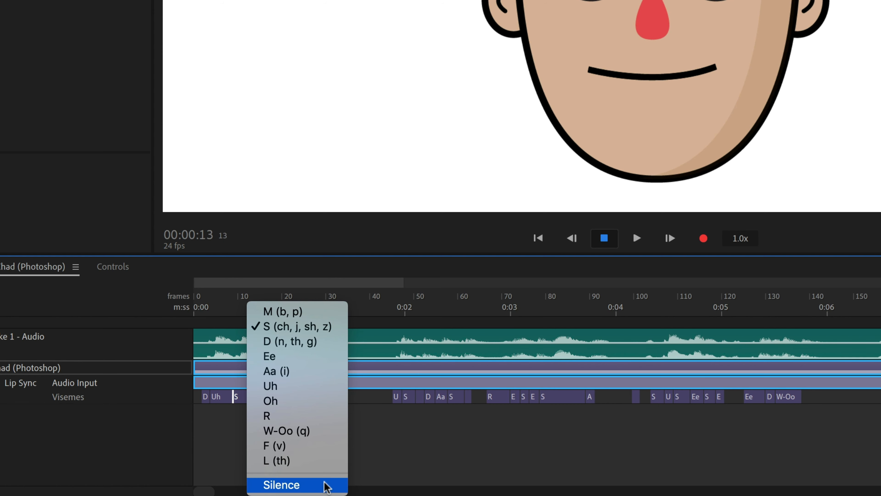
click(280, 485)
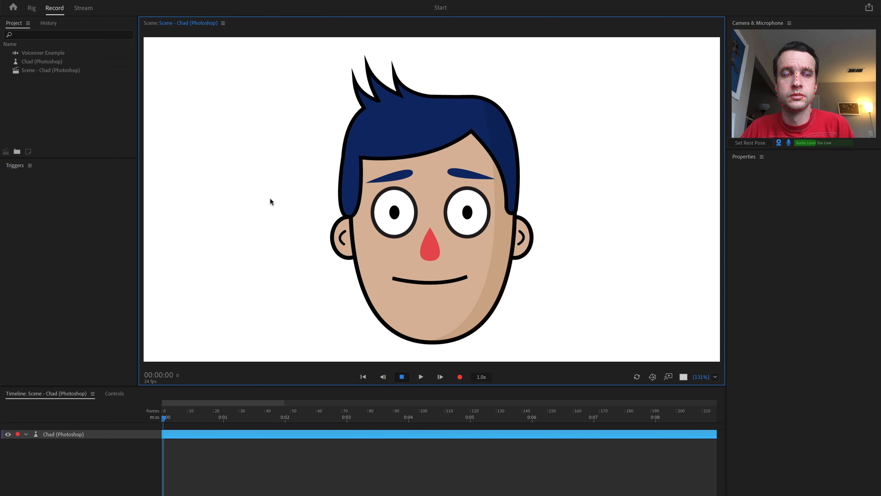
Import 2.14.wav into the project and place it on Chad's scene timeline.
click(118, 7)
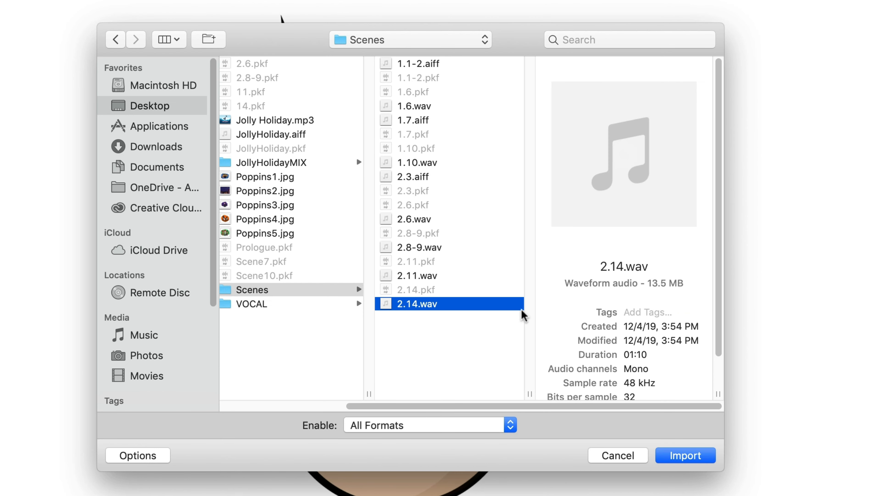
click(684, 455)
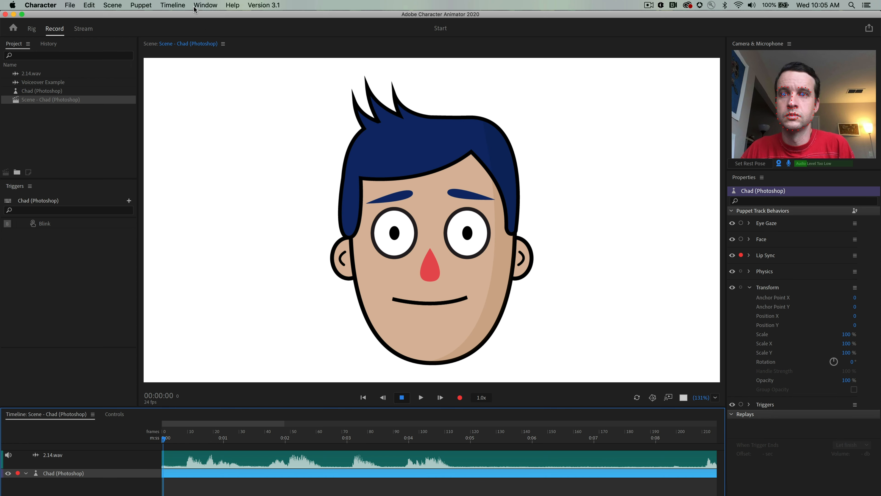
Compute a Lip Sync take from the scene audio and scrub the playhead to preview mouth shapes.
click(173, 5)
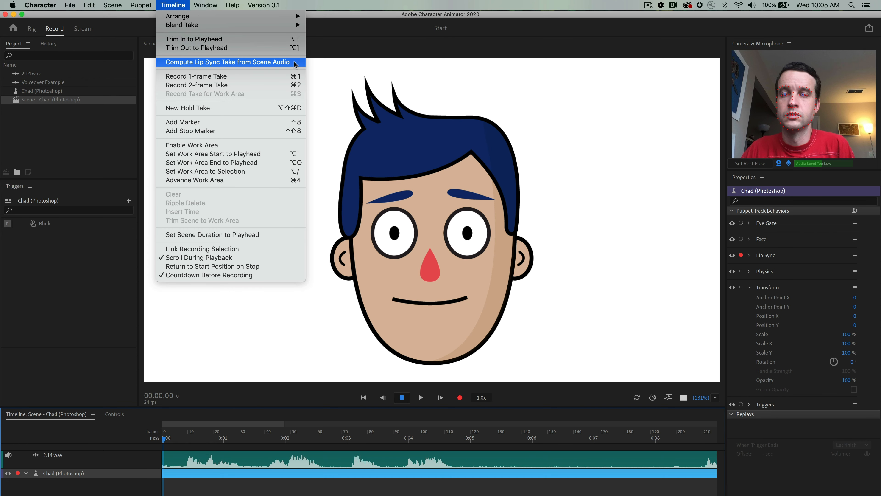
click(227, 62)
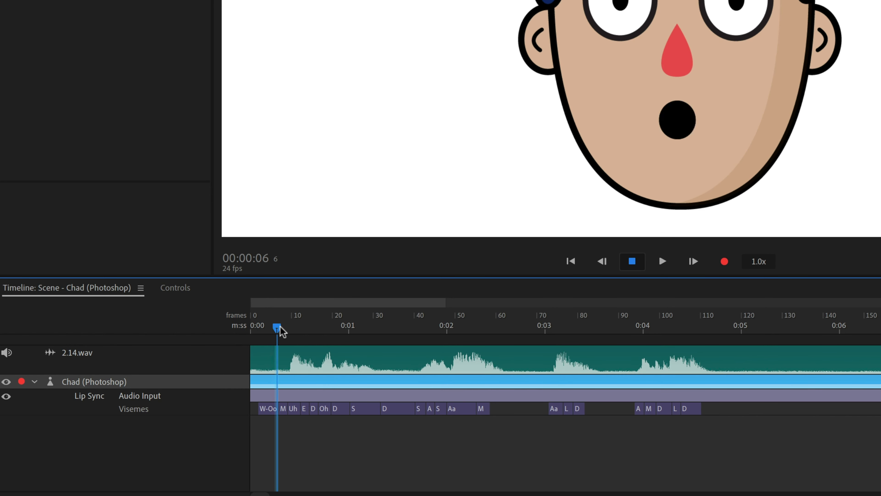
drag(276, 327, 583, 327)
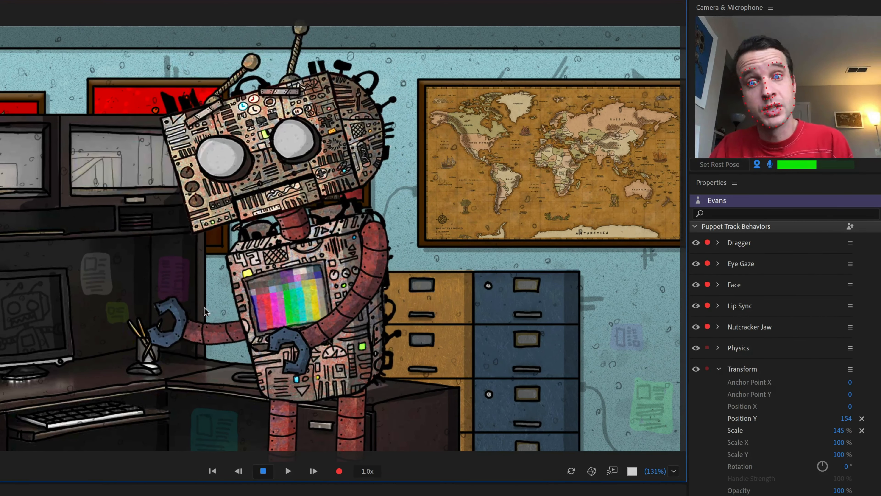
Open the Chloe (Photoshop) example puppet from the Start screen.
click(14, 13)
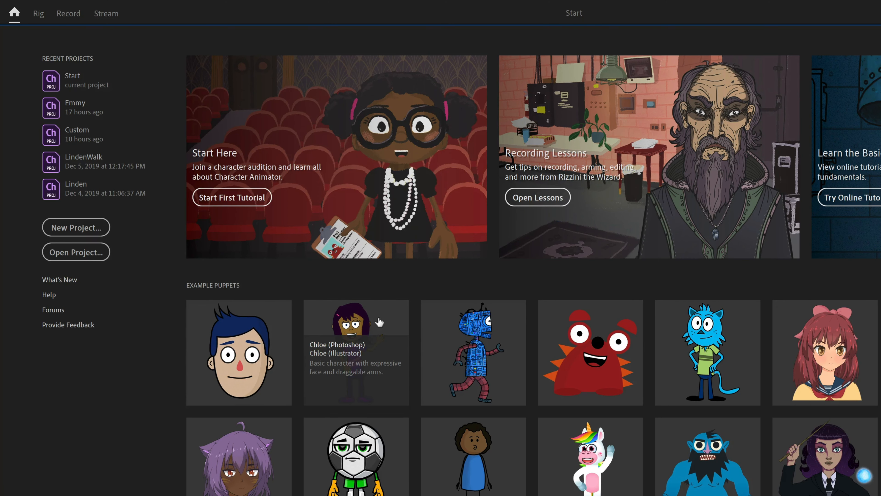
double_click(355, 353)
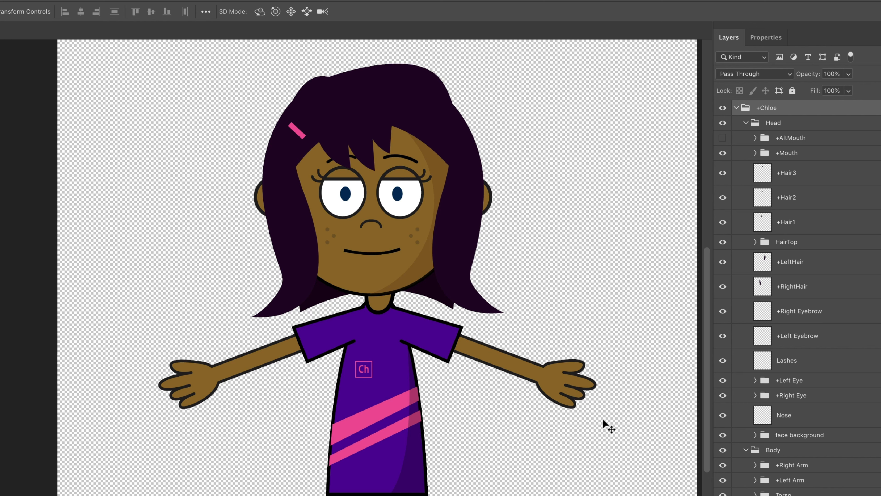
mouse_move(775, 200)
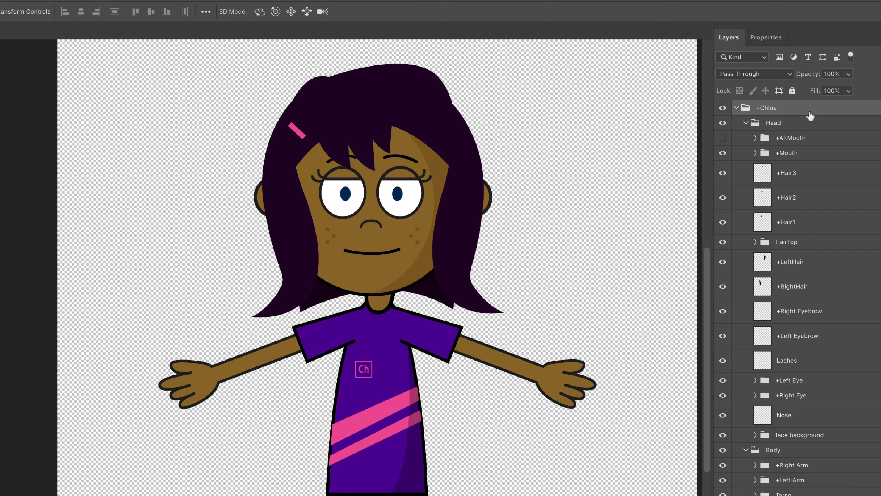
Rename the top +Chloe character group to +Zoey.
double_click(766, 108)
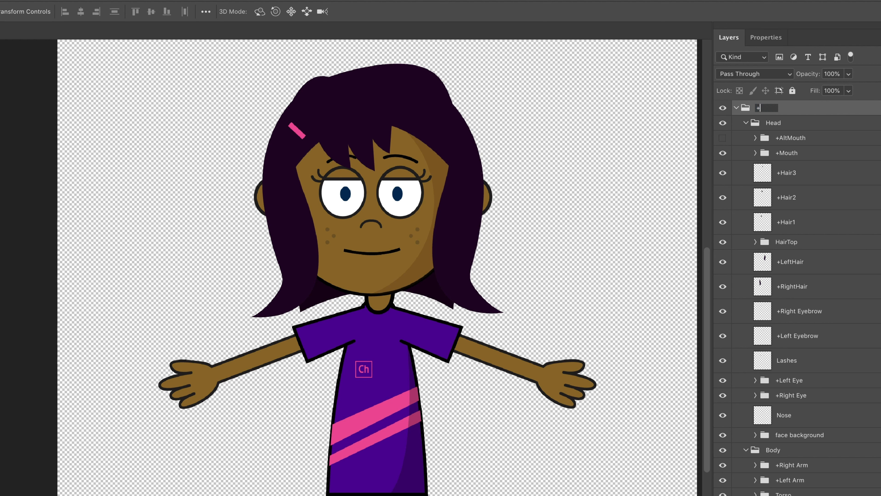
text(Zoey)
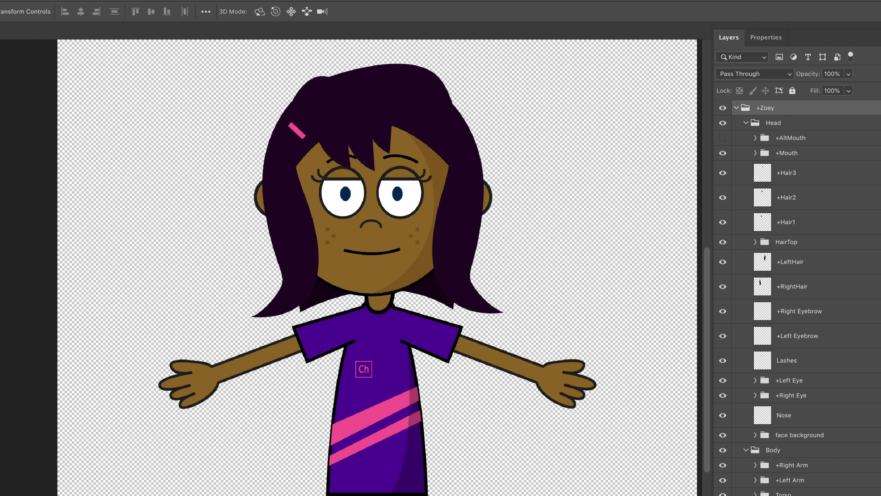
click(133, 8)
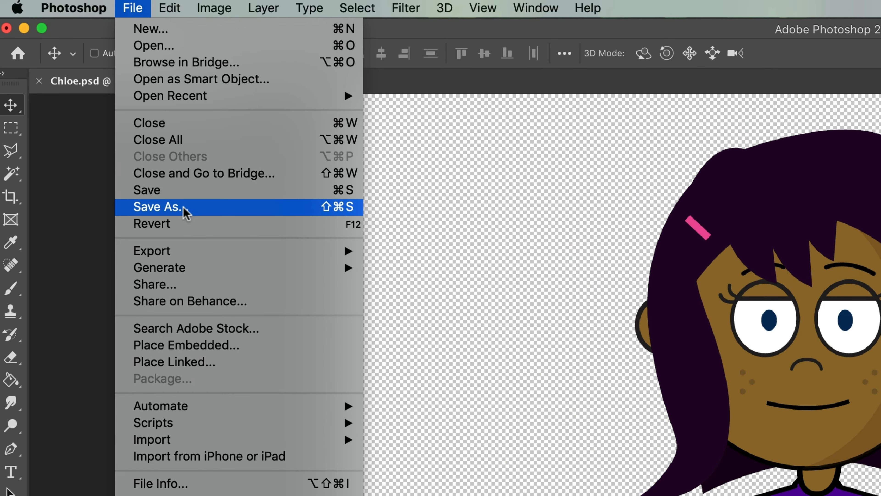
Save the artwork as a new file named Zoey.psd.
click(160, 206)
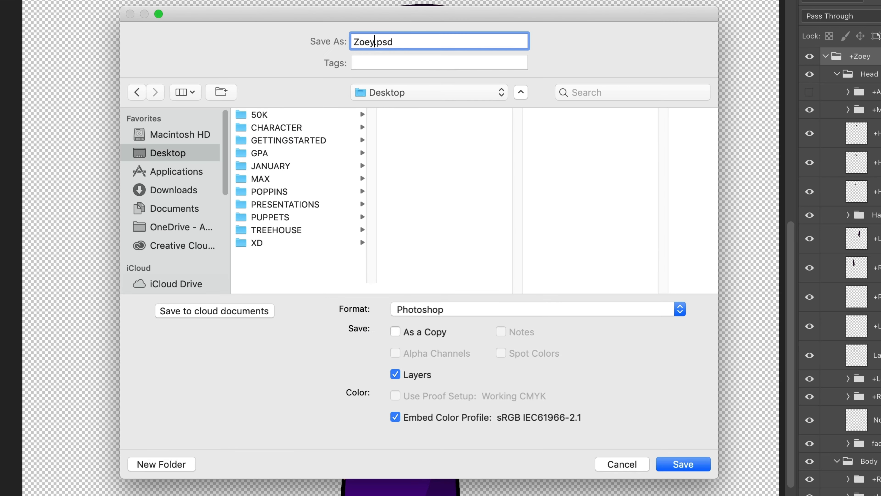
click(683, 463)
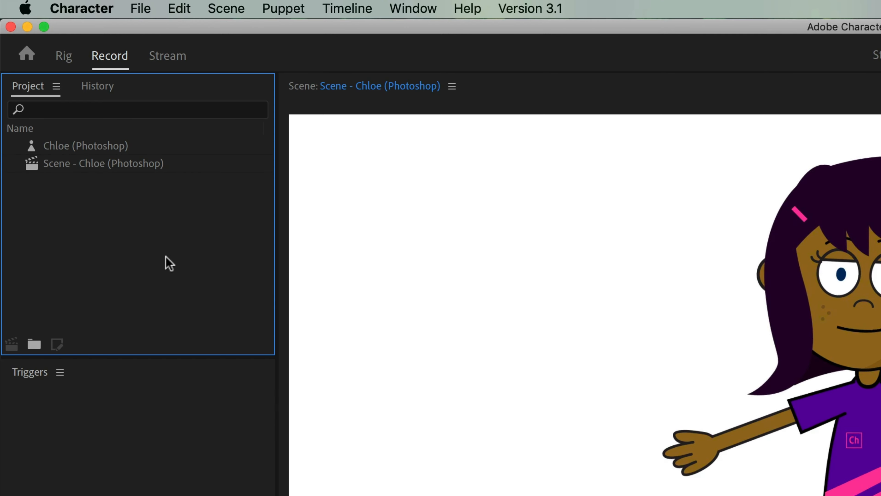
Import Zoey.psd through File > Import so it becomes a Zoey puppet in the project.
click(140, 8)
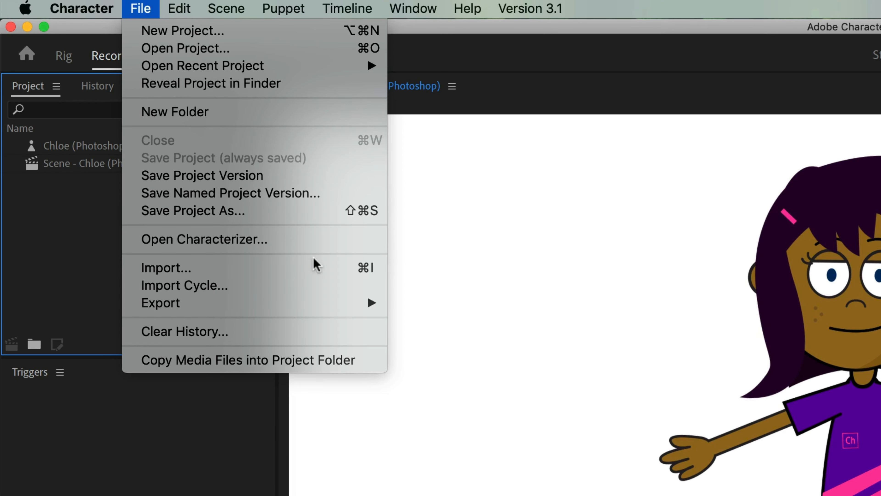
click(165, 267)
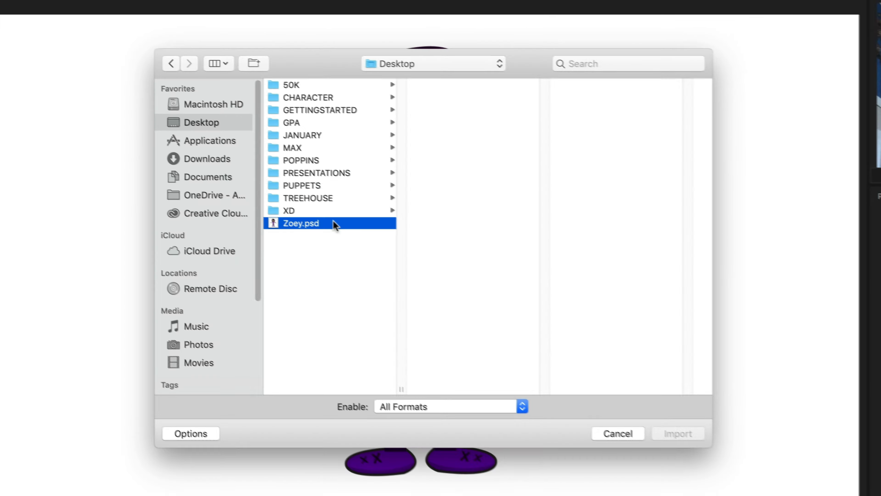
click(677, 433)
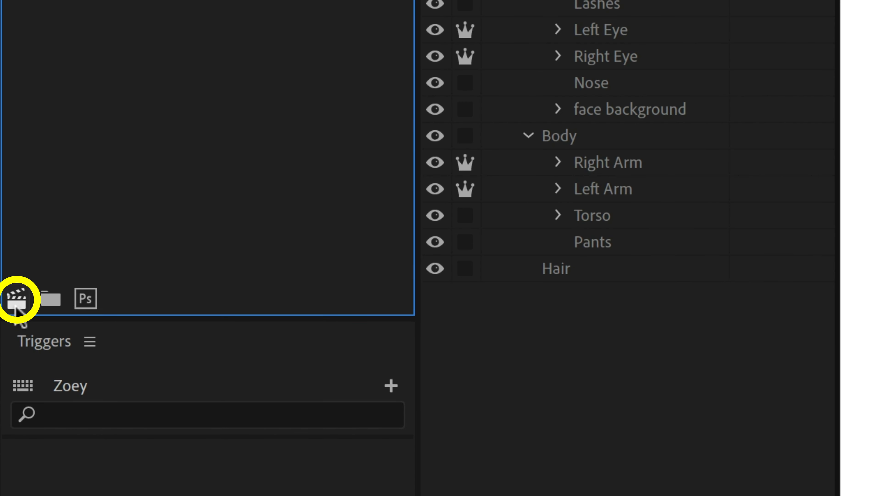
mouse_move(12, 297)
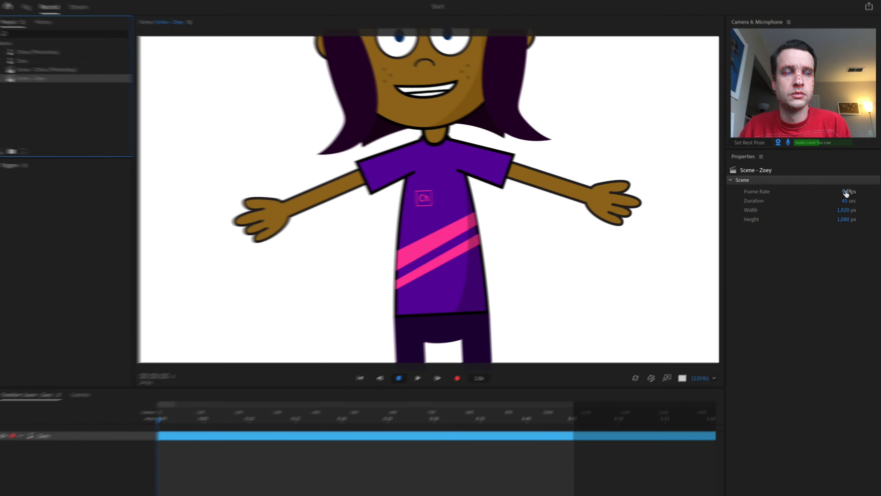
Scale the Zoey track to about 52% and lower her so her whole body sits in frame.
click(850, 191)
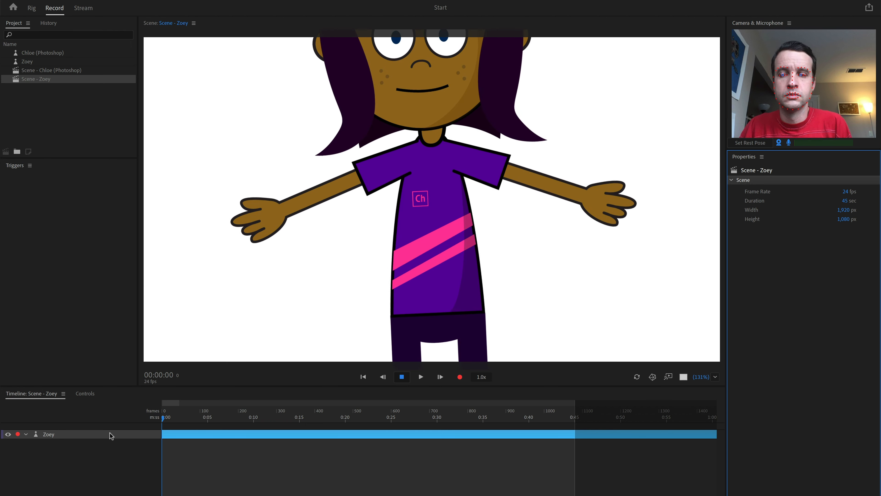
click(49, 433)
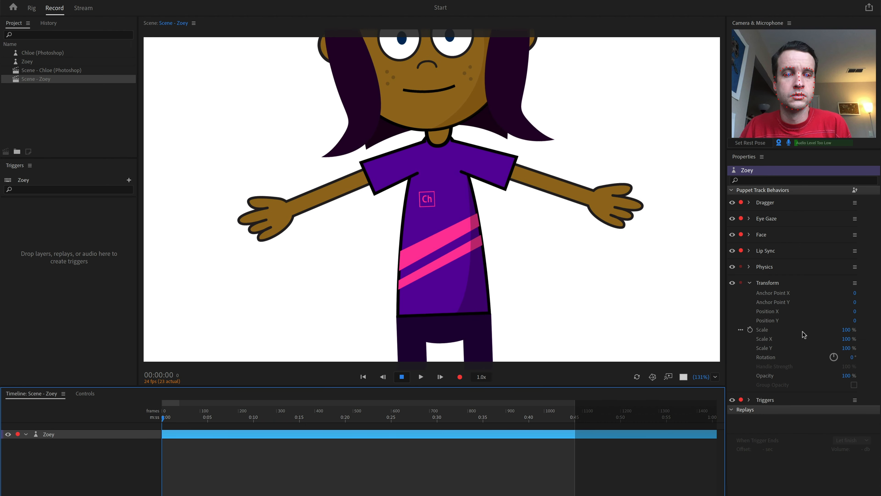
drag(851, 330, 843, 331)
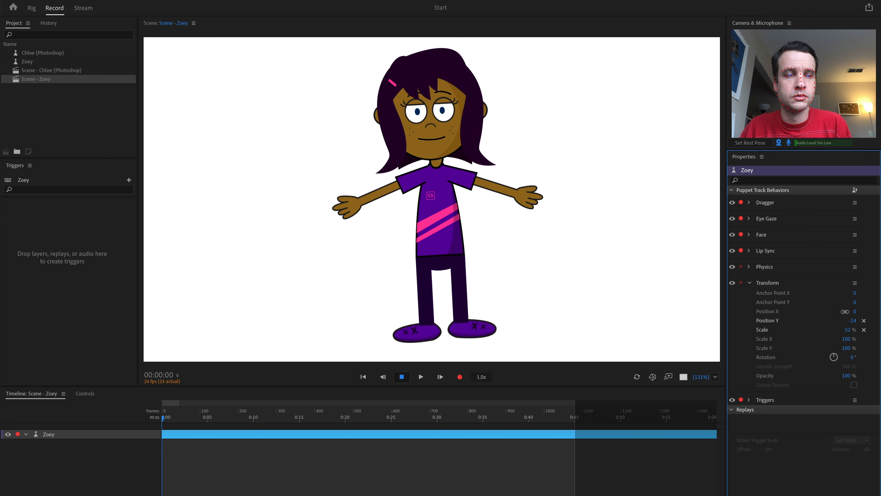
click(31, 8)
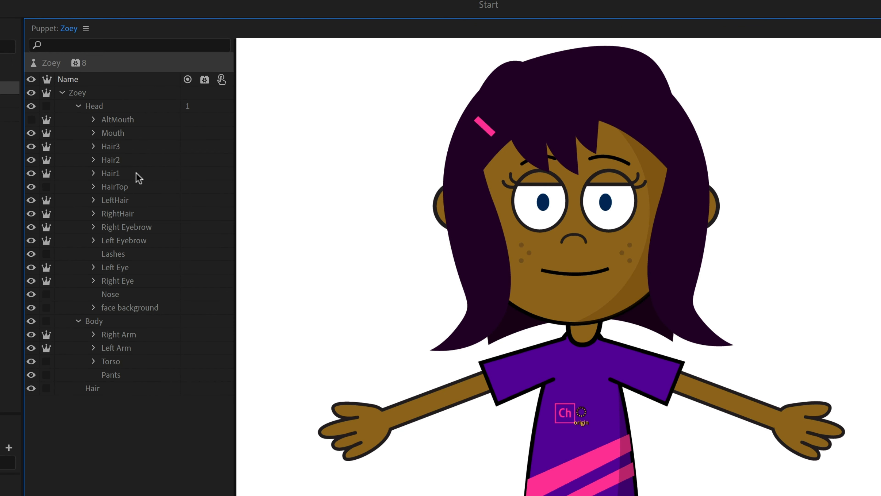
Collapse Zoey's layer tree in Rig mode, then inspect the Body and Head groups' contents.
click(79, 105)
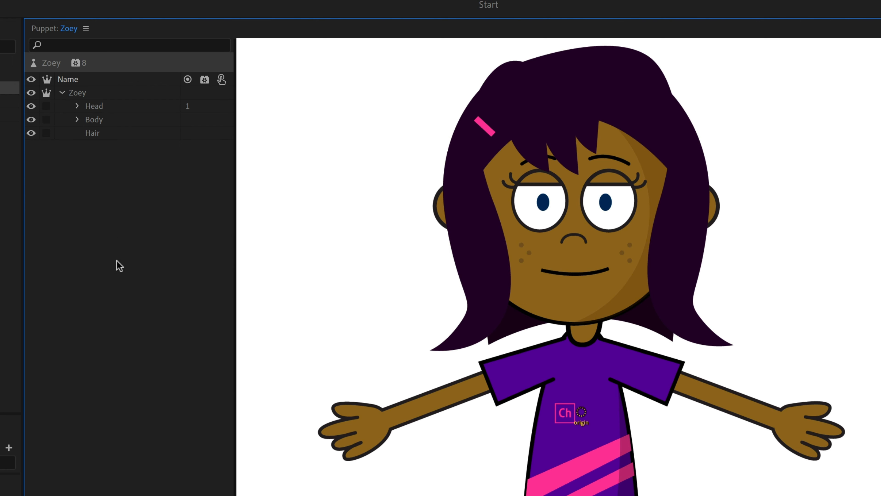
click(95, 105)
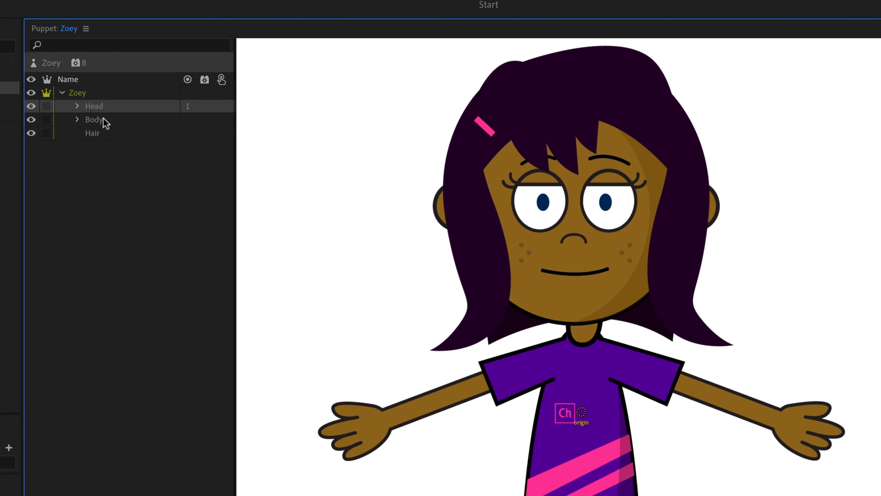
click(93, 120)
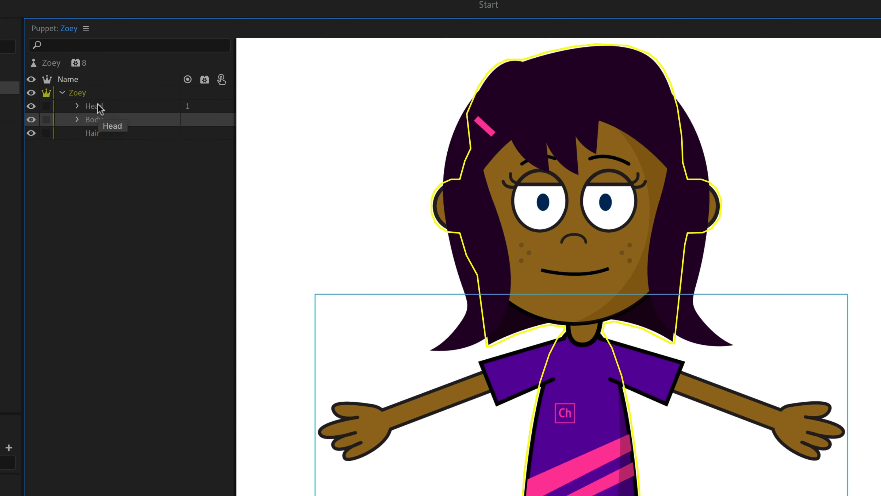
click(77, 120)
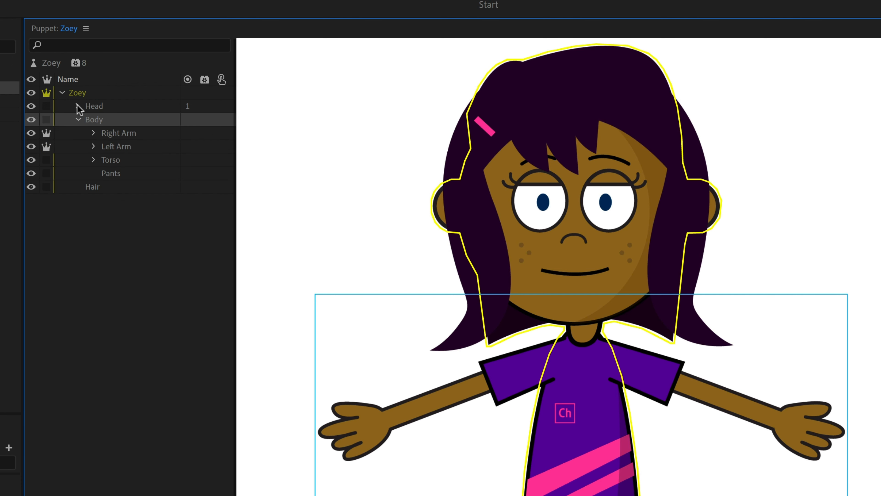
click(79, 106)
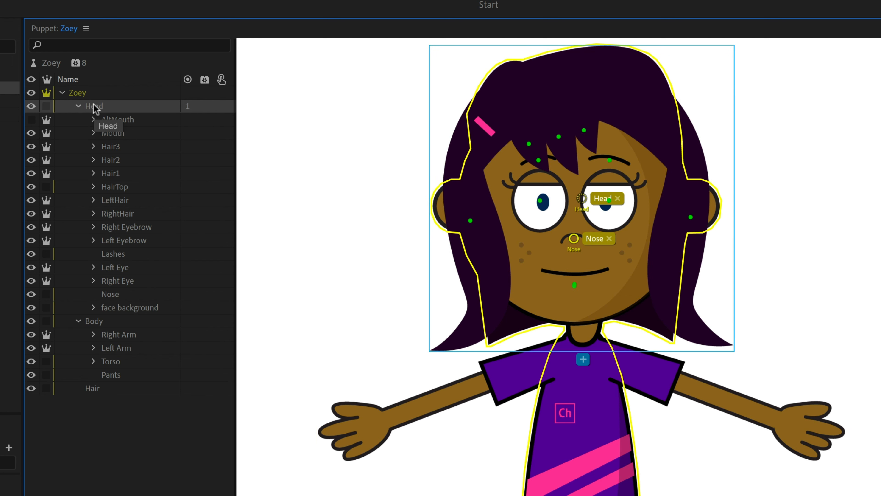
mouse_move(48, 111)
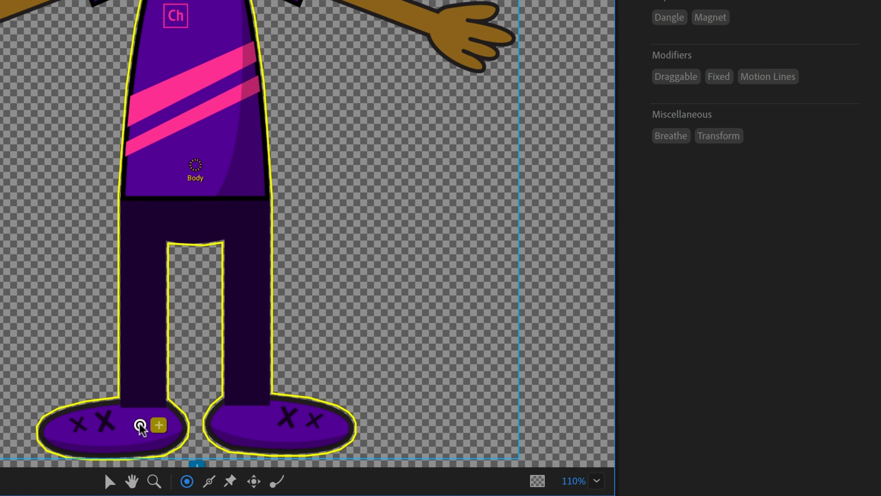
mouse_move(818, 226)
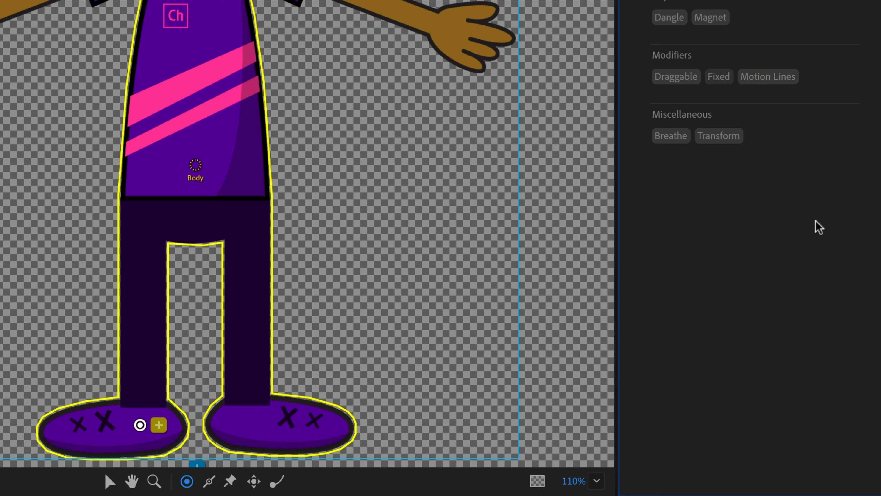
Tag the foot handle as Fixed and pin the other foot with the Pin tool.
click(718, 76)
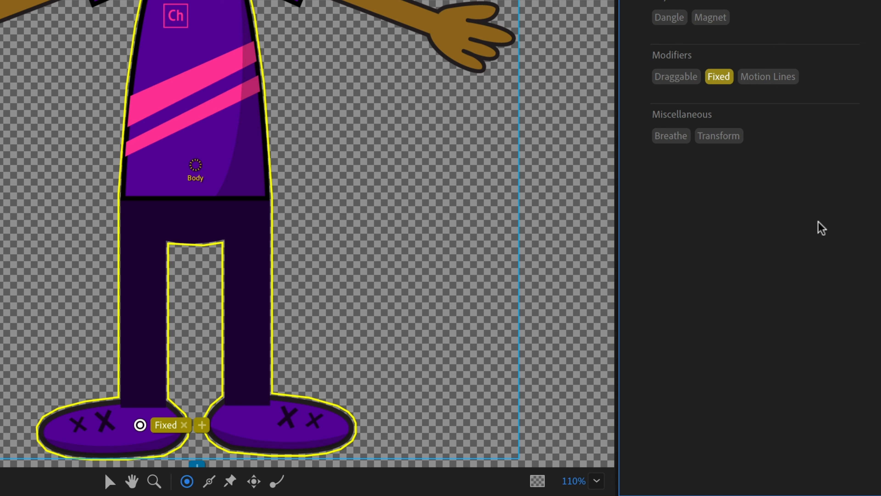
mouse_move(236, 486)
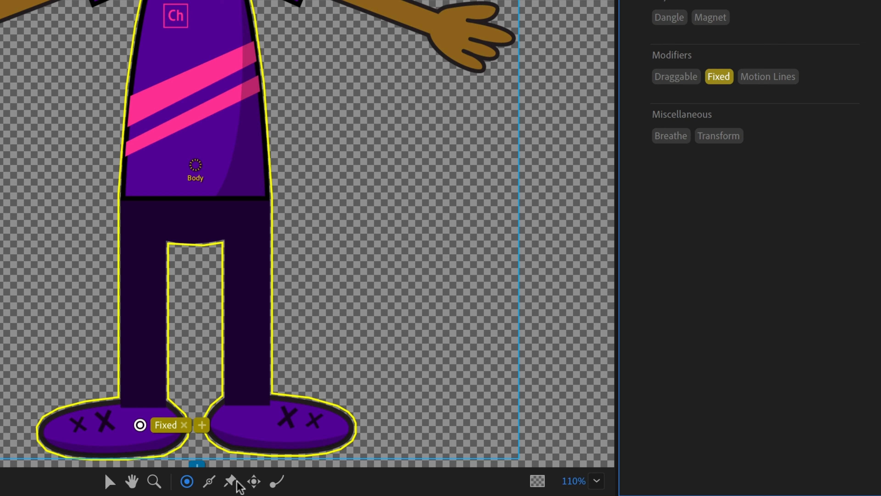
click(230, 481)
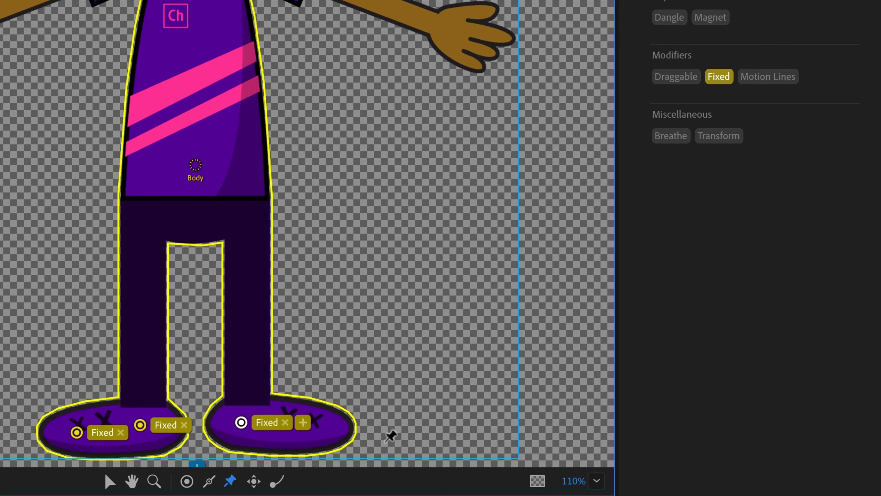
click(302, 422)
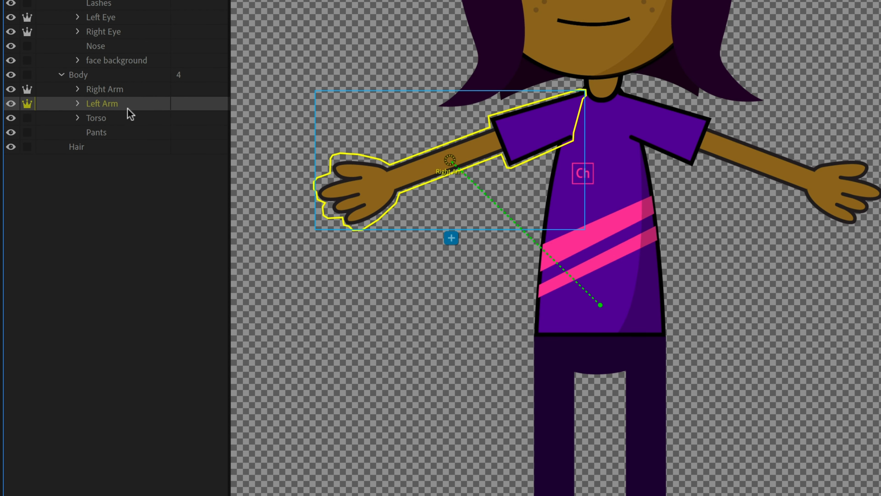
click(96, 118)
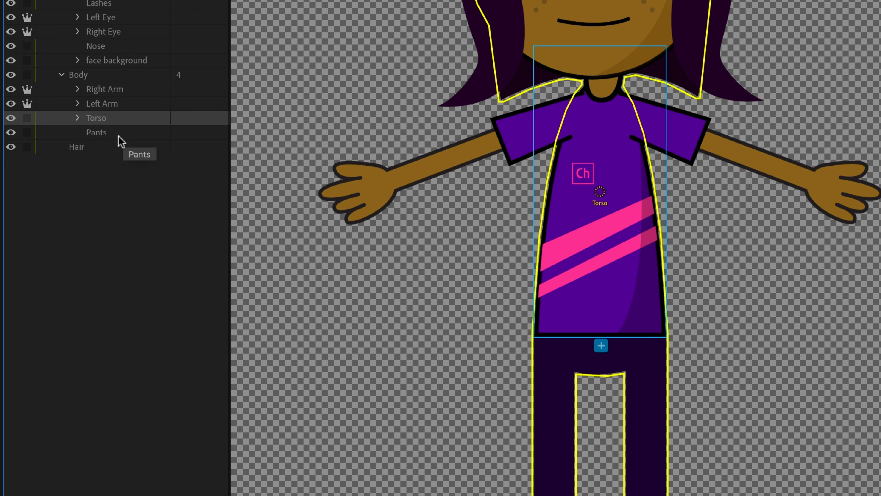
click(96, 132)
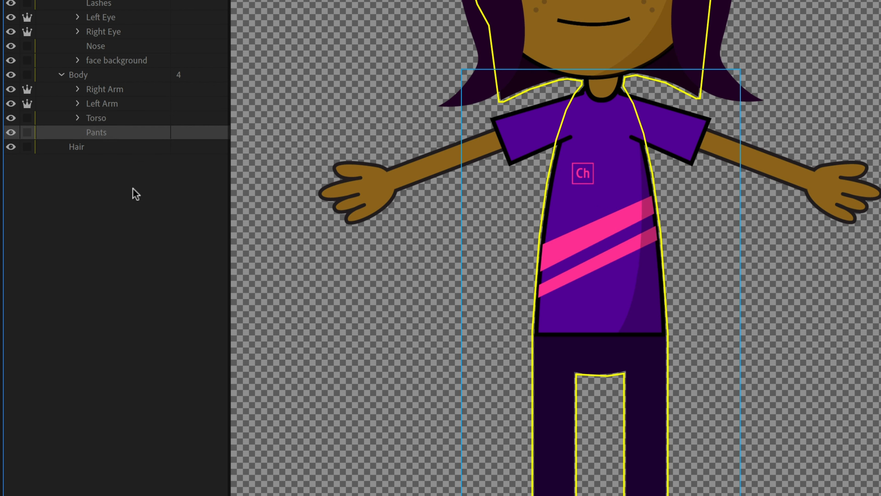
click(103, 89)
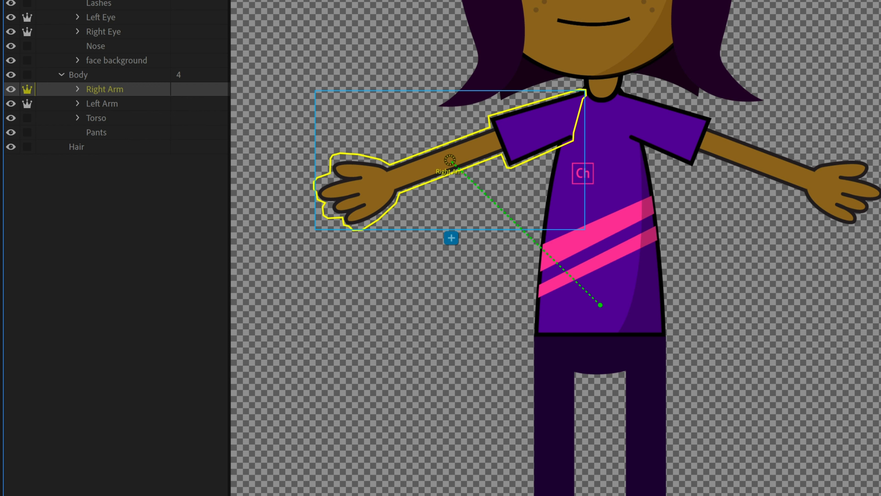
mouse_move(454, 170)
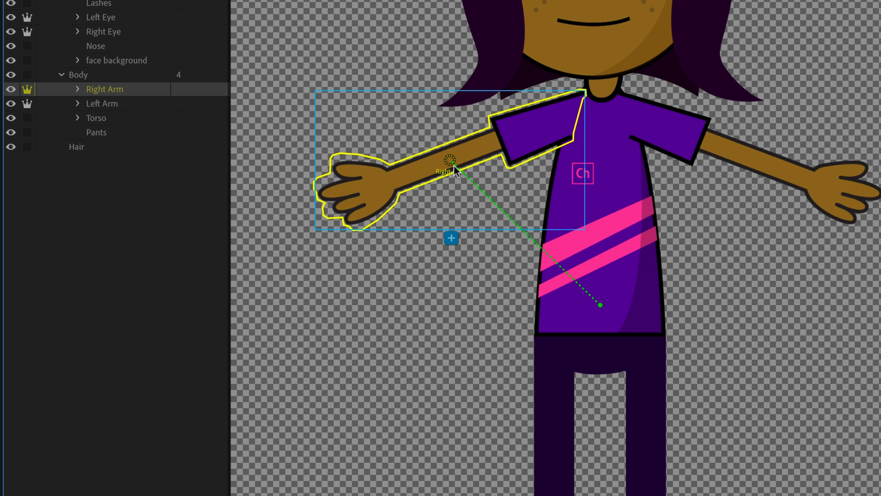
mouse_move(512, 161)
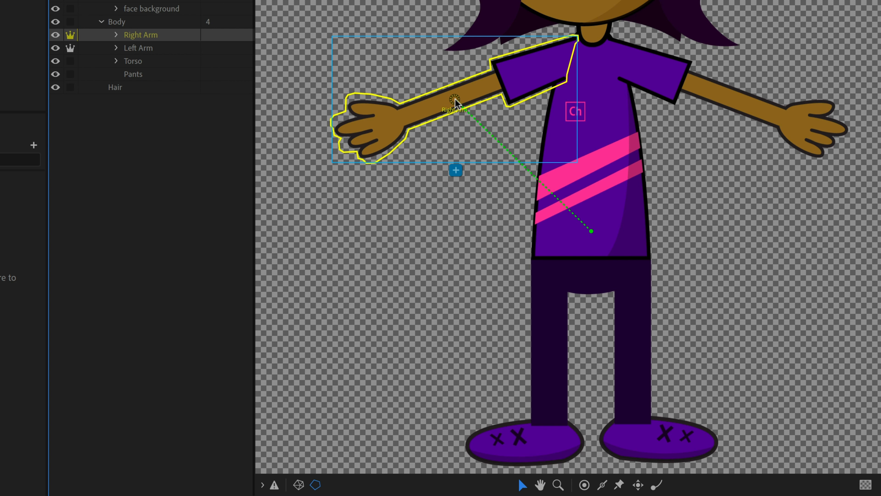
From the Home screen, go to See More beside Example Puppets and browse Adobe's puppet page.
drag(455, 101, 539, 65)
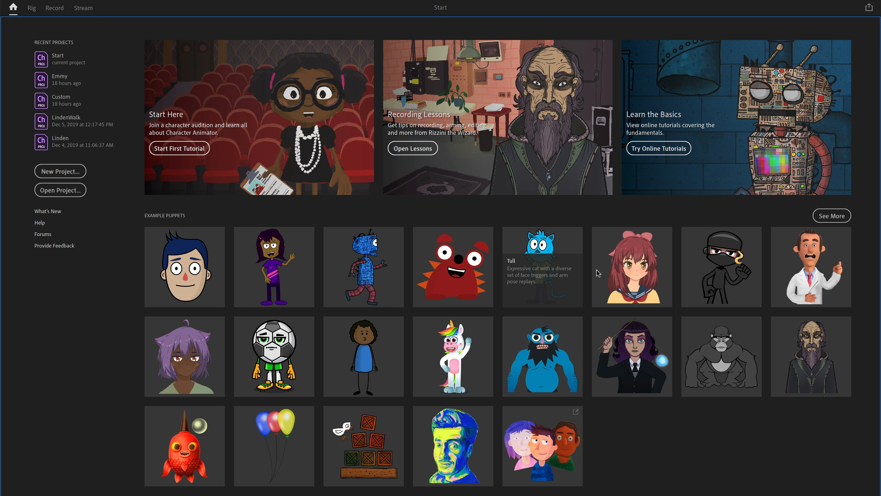
mouse_move(176, 413)
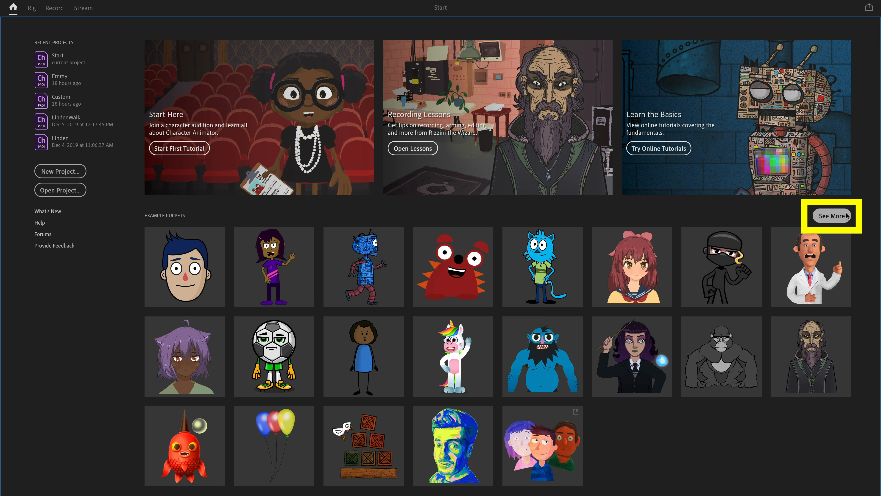
click(833, 216)
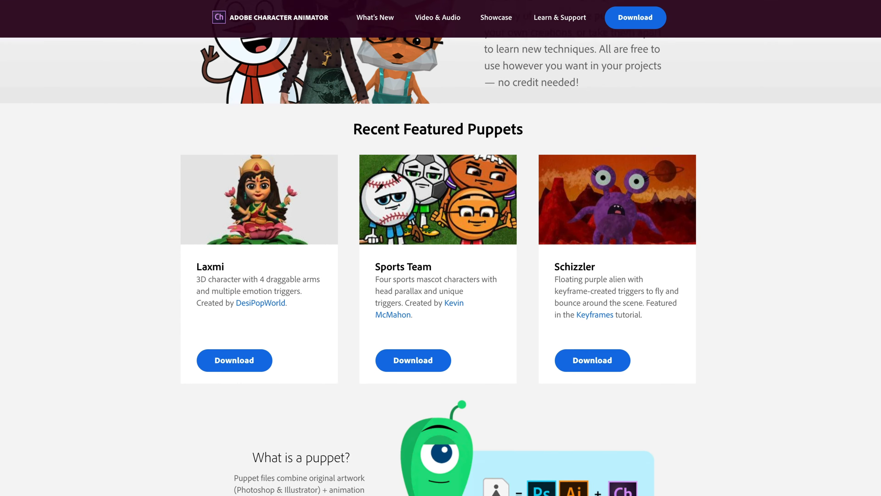
scroll(down, 3)
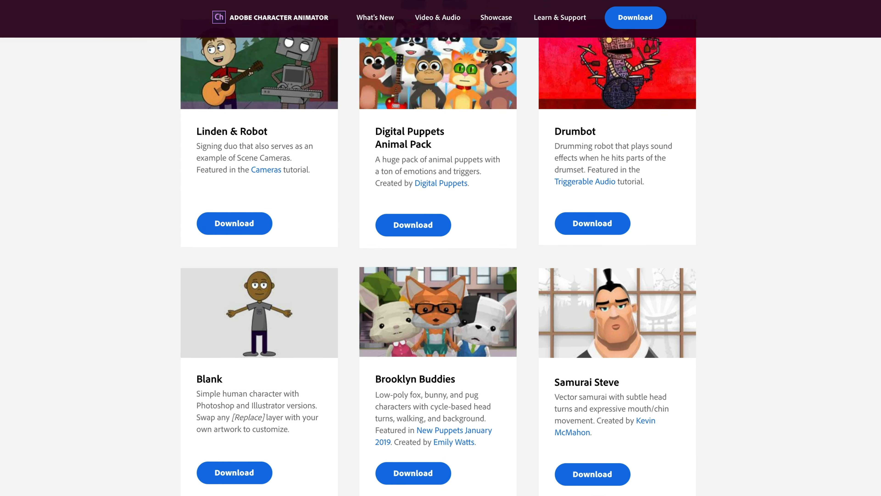